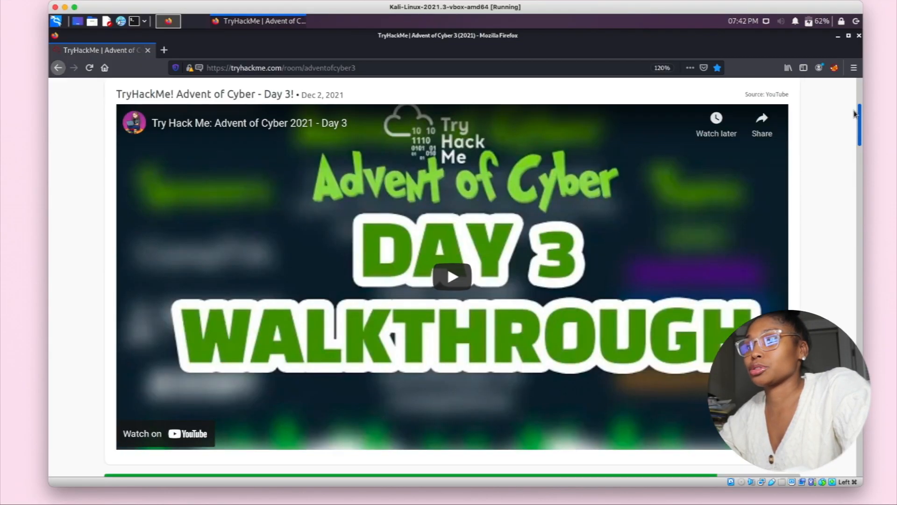
Scroll through the room and launch DirBuster from the applications launcher
scroll("down", 3)
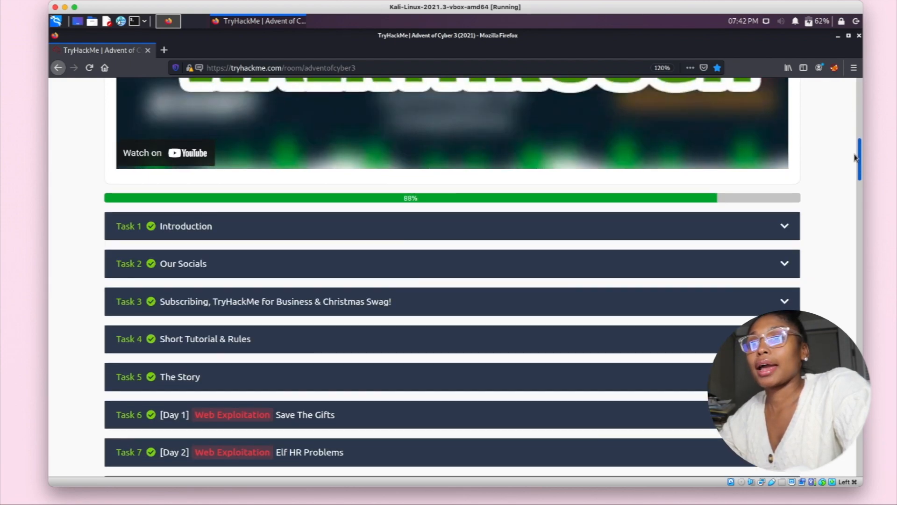
scroll("down", 3)
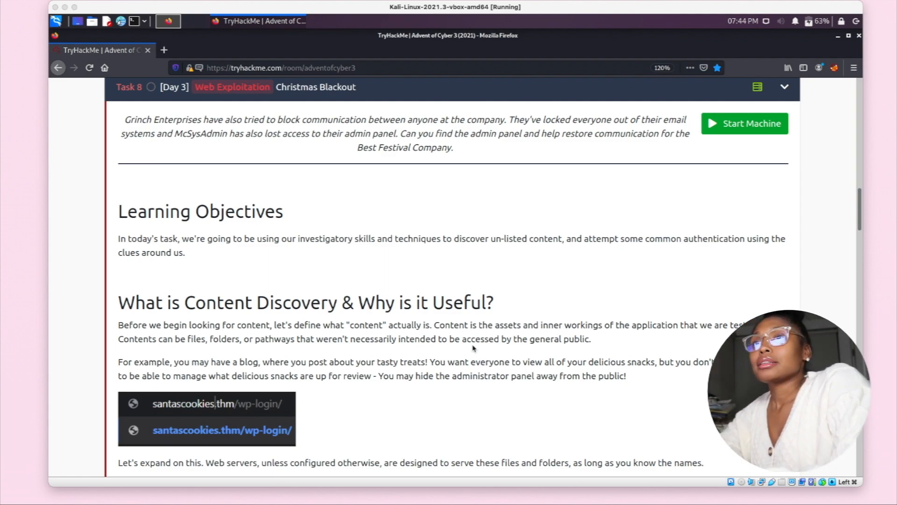
scroll("down", 3)
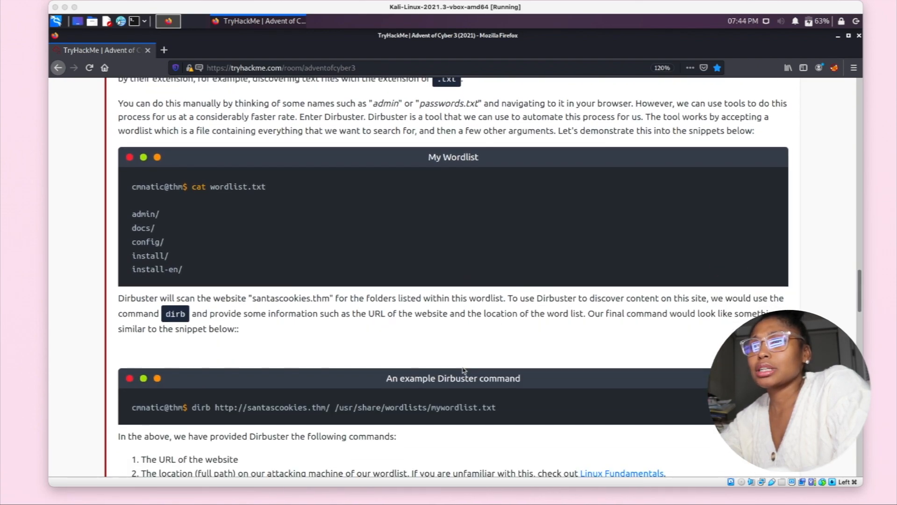
scroll("down", 3)
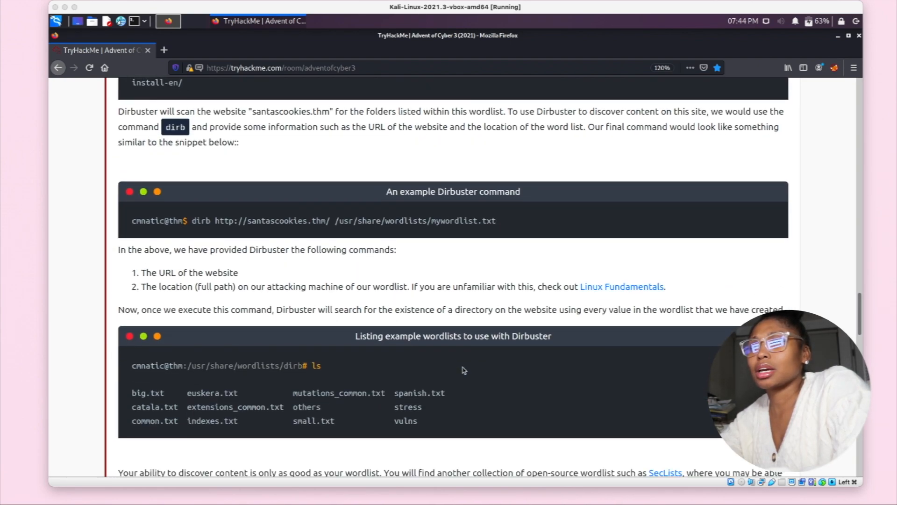
scroll("down", 3)
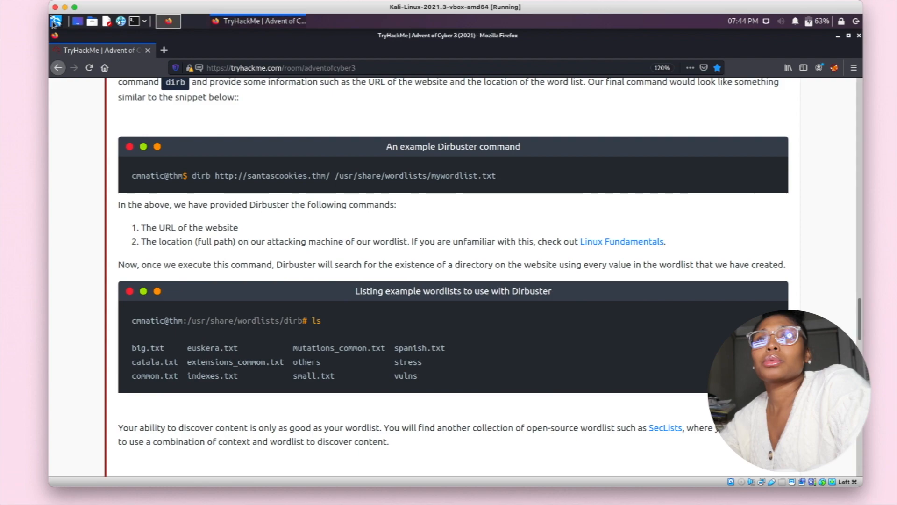
left_click(55, 21)
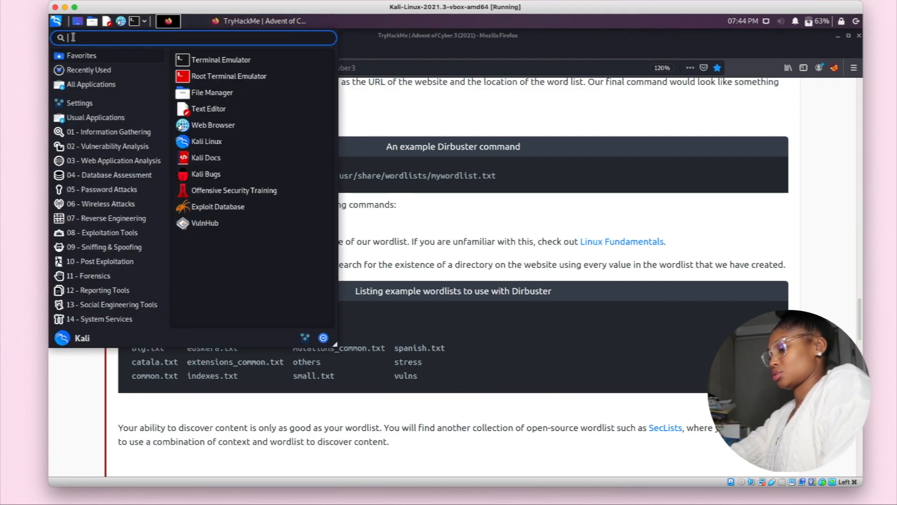
type("dirbust")
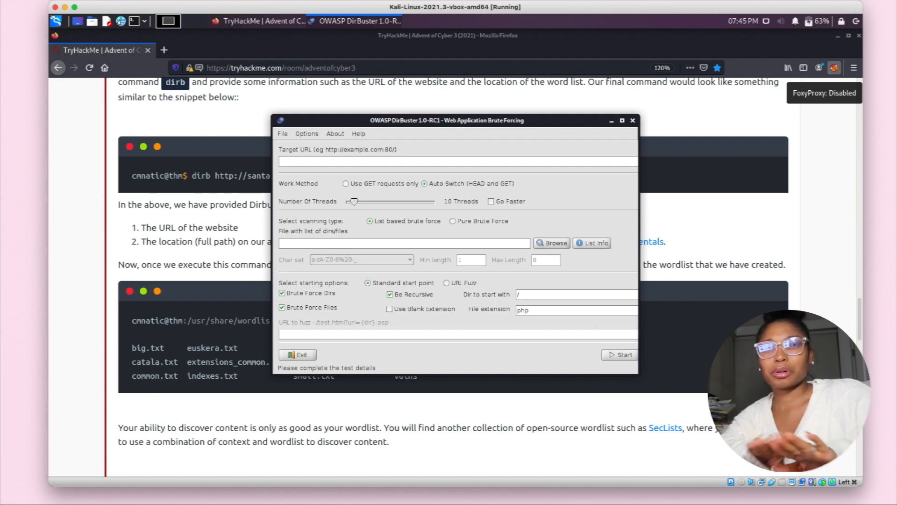
Reposition the DirBuster window, then scroll further down the Day 3 task
left_click_drag(448, 120, 394, 119)
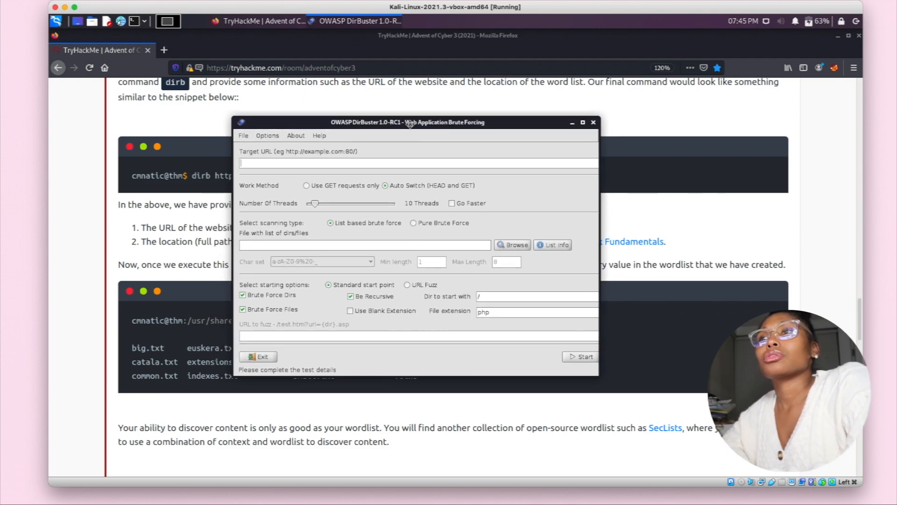
left_click_drag(407, 122, 427, 137)
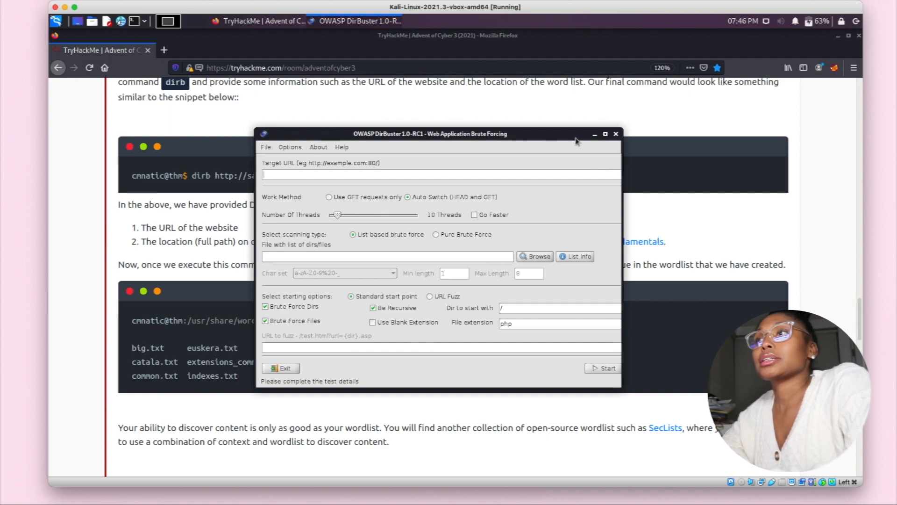
left_click_drag(430, 133, 555, 165)
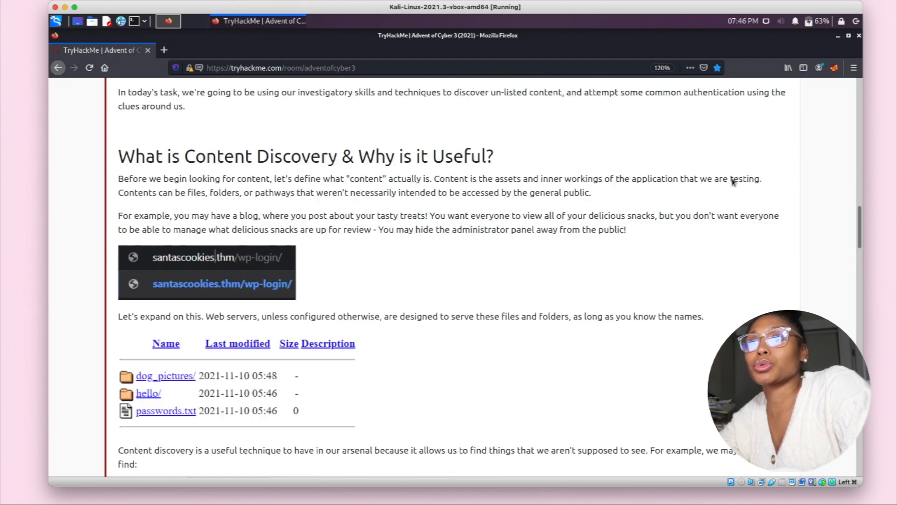
scroll("down", 3)
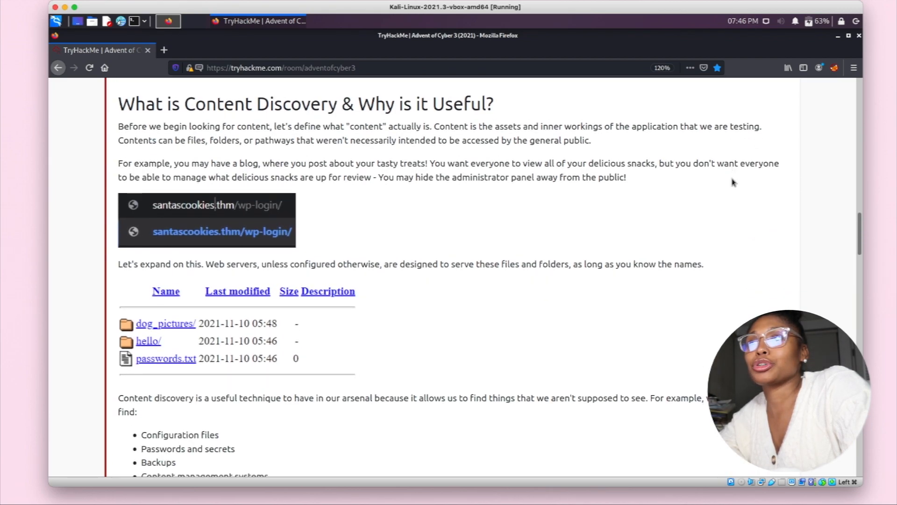
scroll("down", 3)
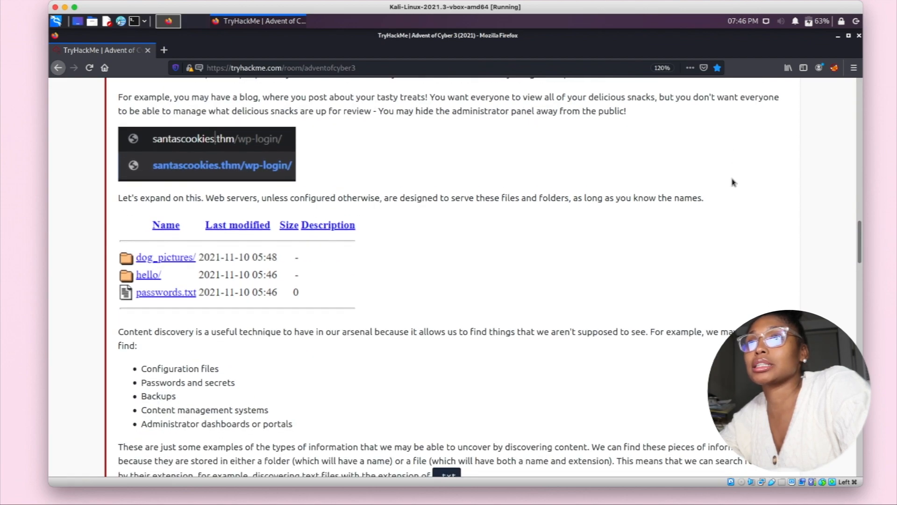
scroll("down", 3)
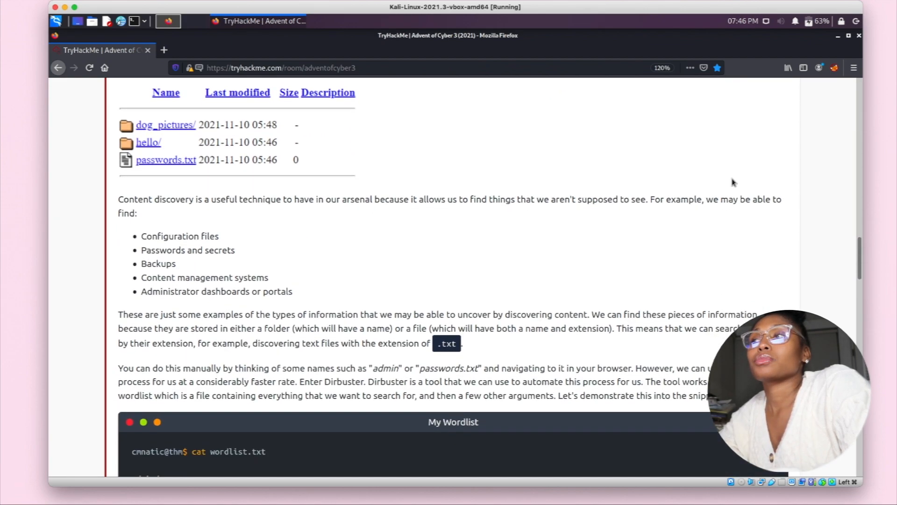
scroll("down", 3)
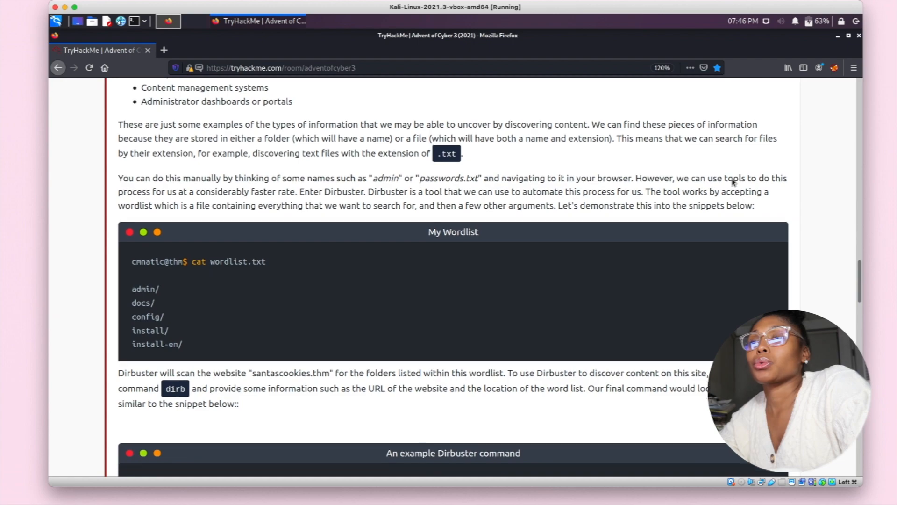
scroll("down", 3)
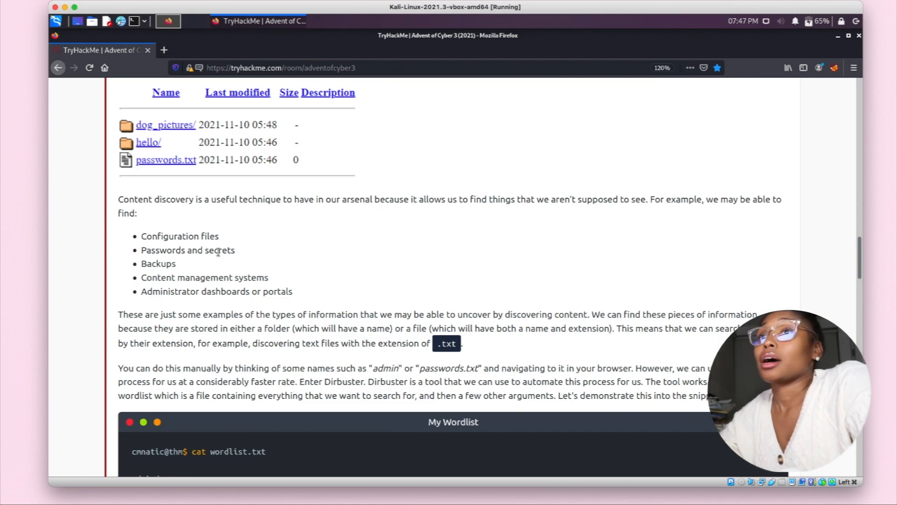
Highlight 'secrets', 'Administrator dashboards or portals' and the default username/password pairs
double_click(187, 250)
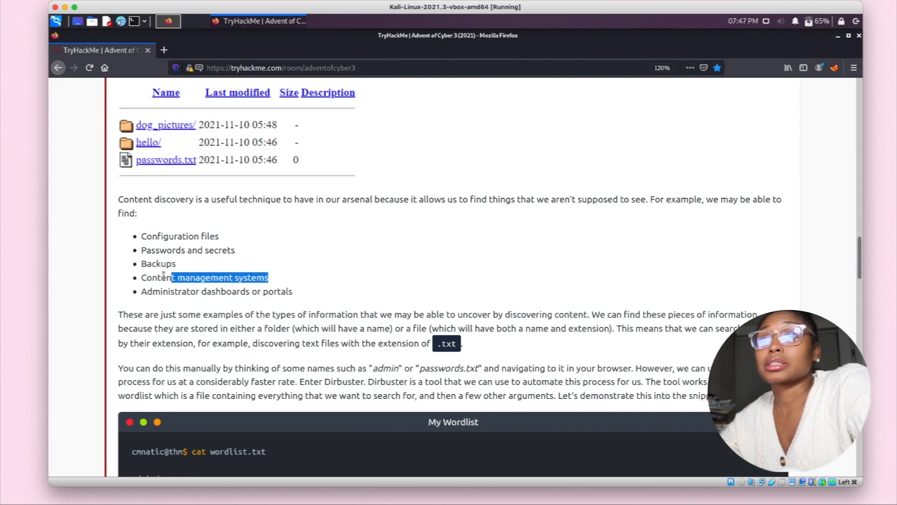
left_click_drag(171, 277, 292, 291)
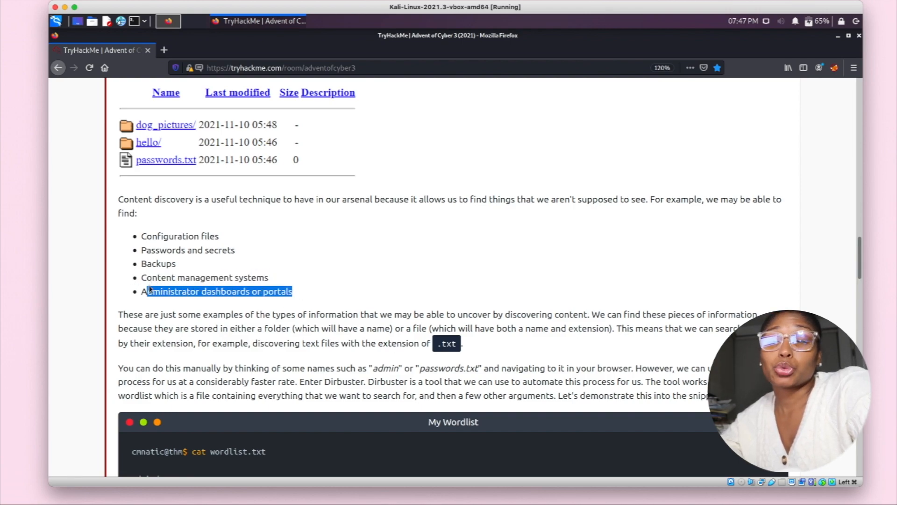
mouse_move(474, 288)
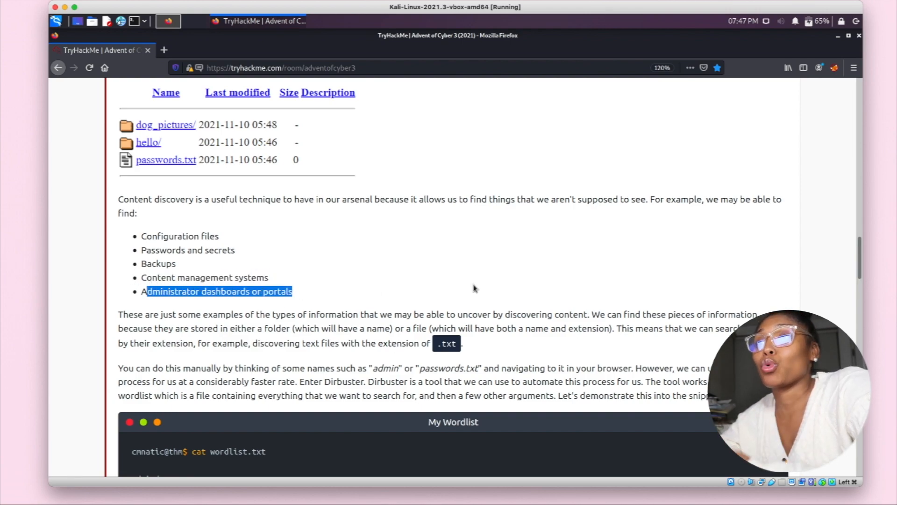
scroll("down", 3)
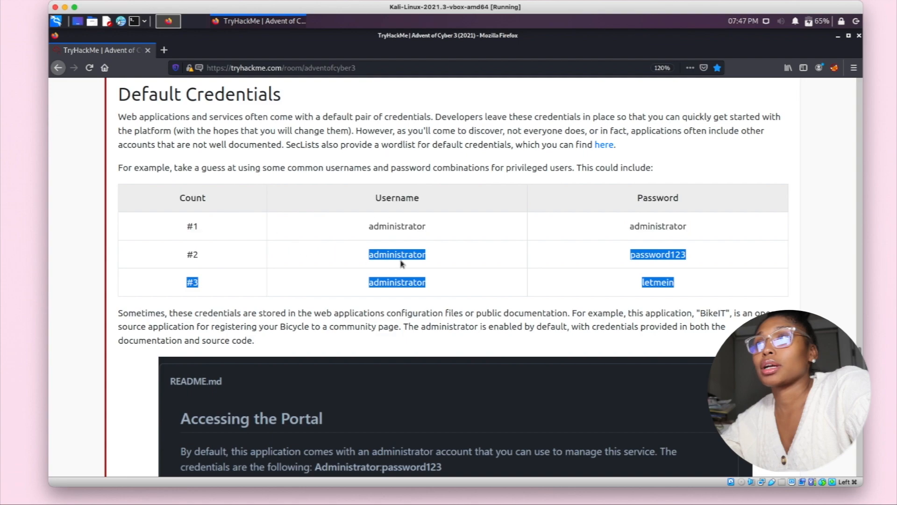
left_click(578, 291)
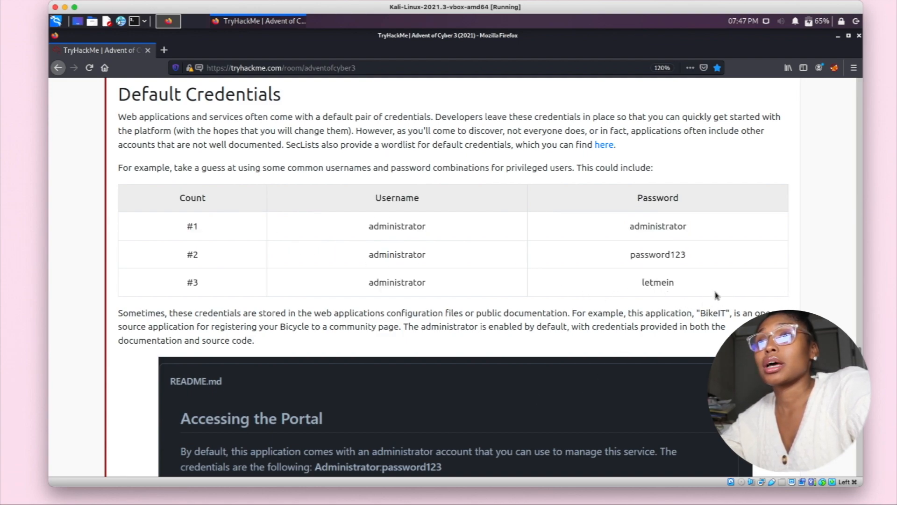
mouse_move(367, 230)
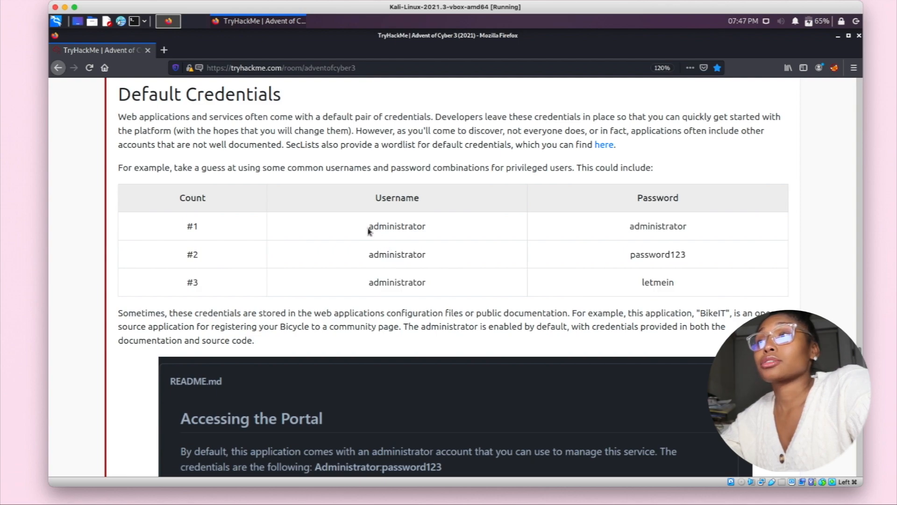
left_click_drag(369, 226, 676, 282)
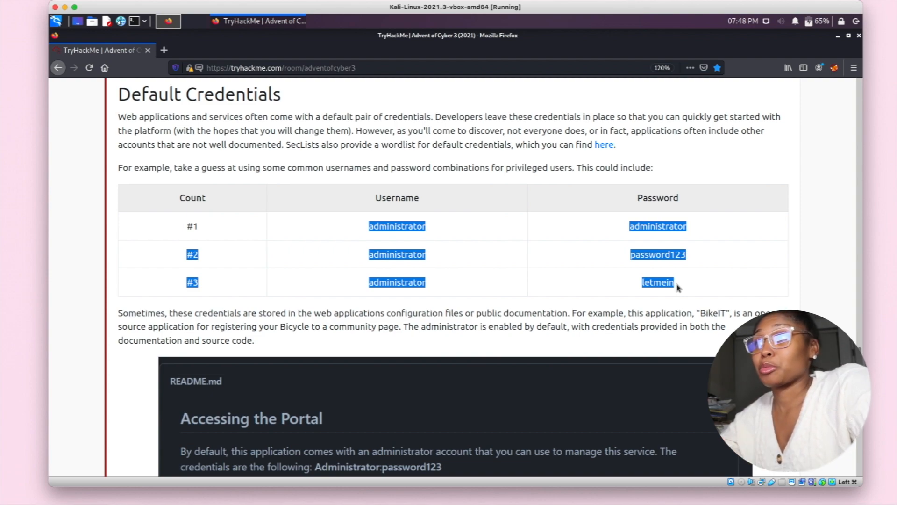
scroll("down", 3)
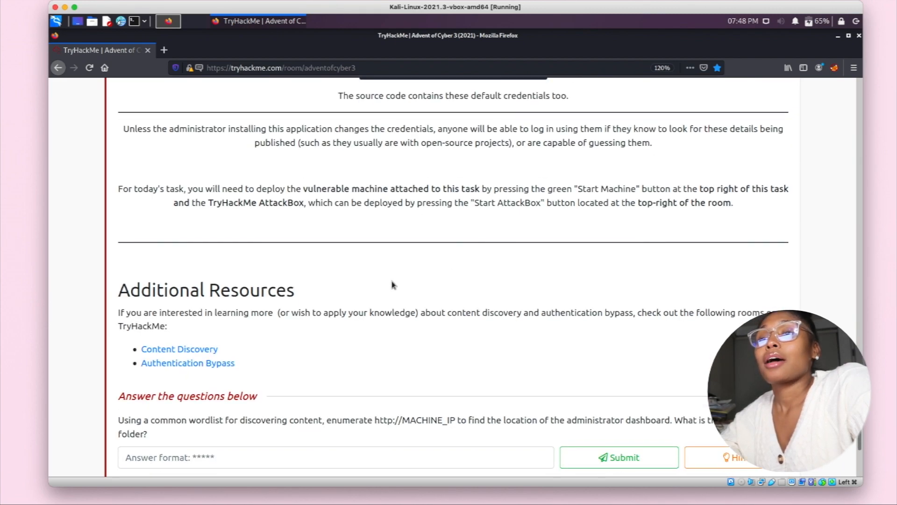
mouse_move(233, 312)
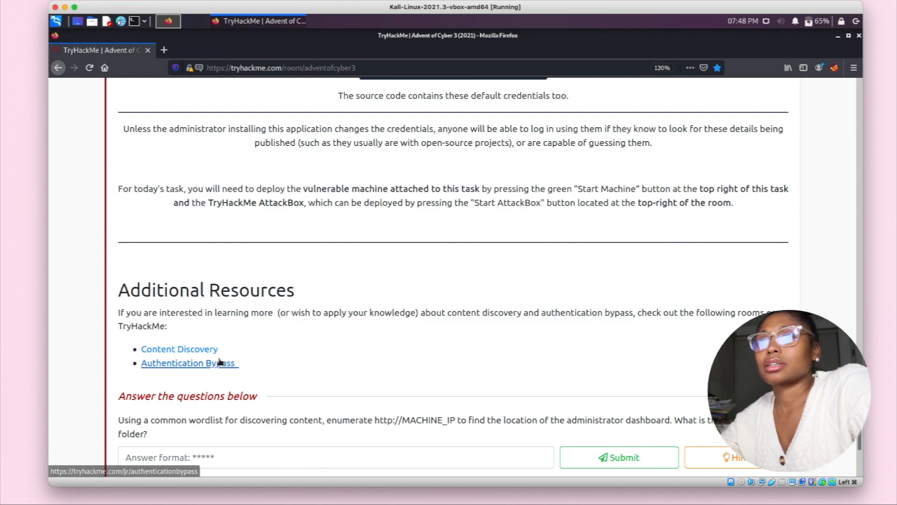
Open the Content Discovery and Authentication Bypass rooms in new tabs
right_click(179, 349)
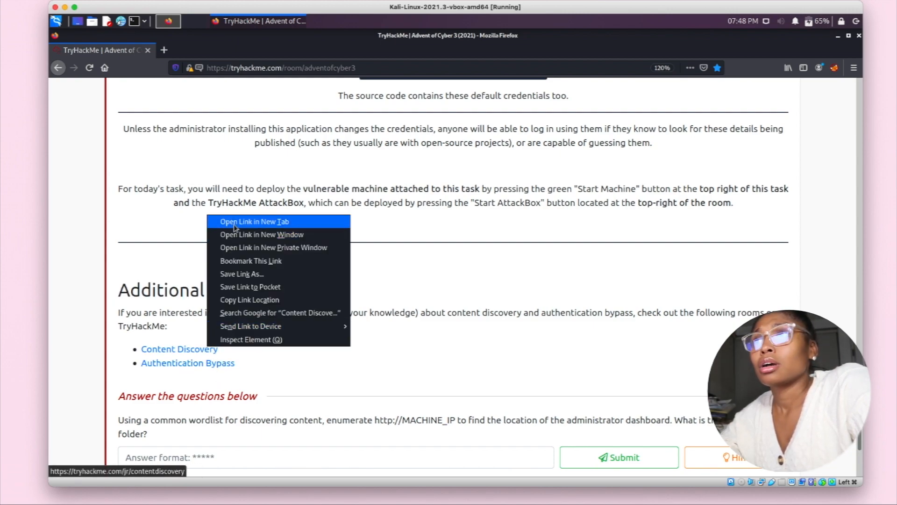
left_click(254, 222)
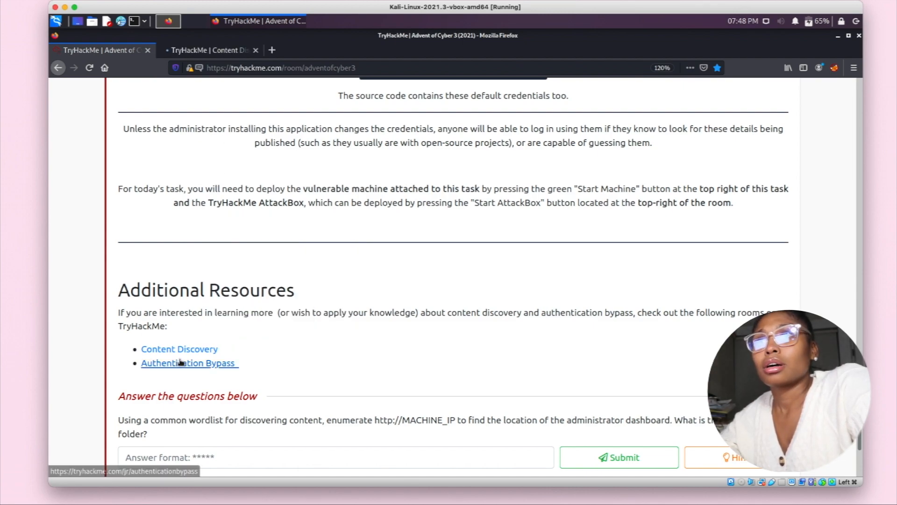
right_click(189, 362)
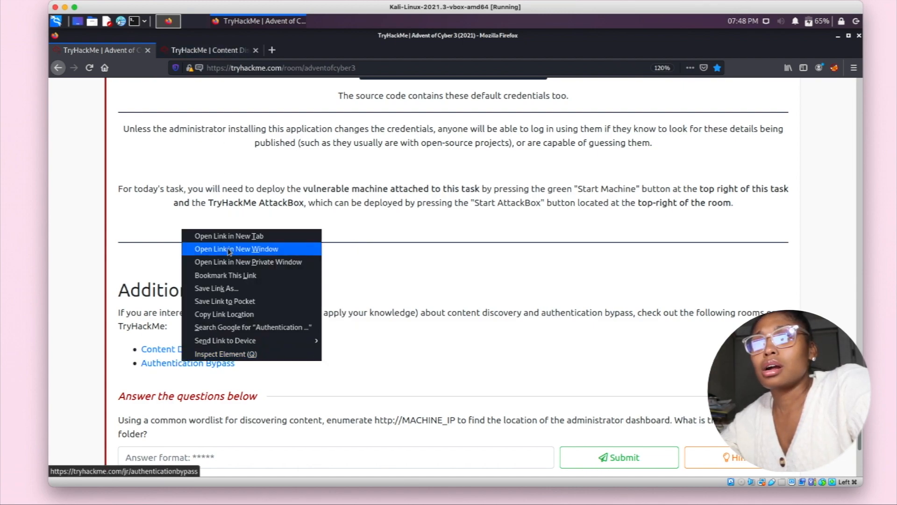
left_click(235, 248)
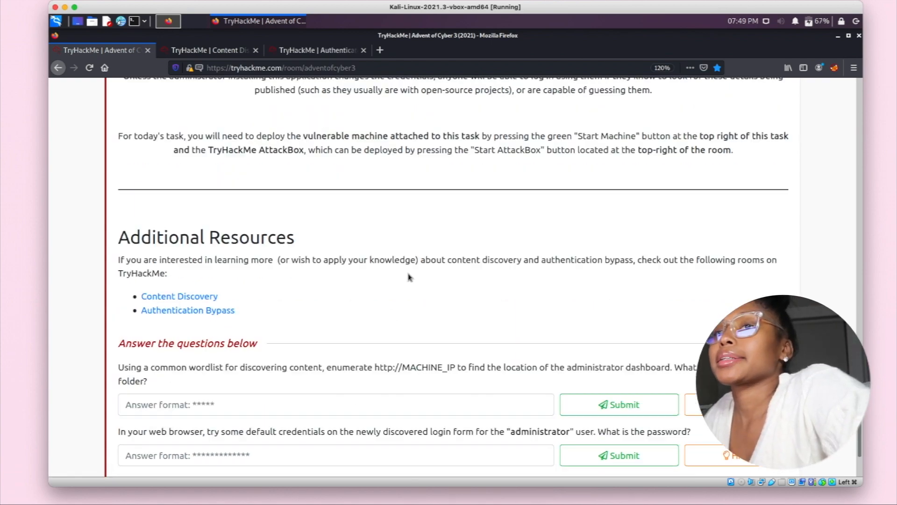
scroll("down", 3)
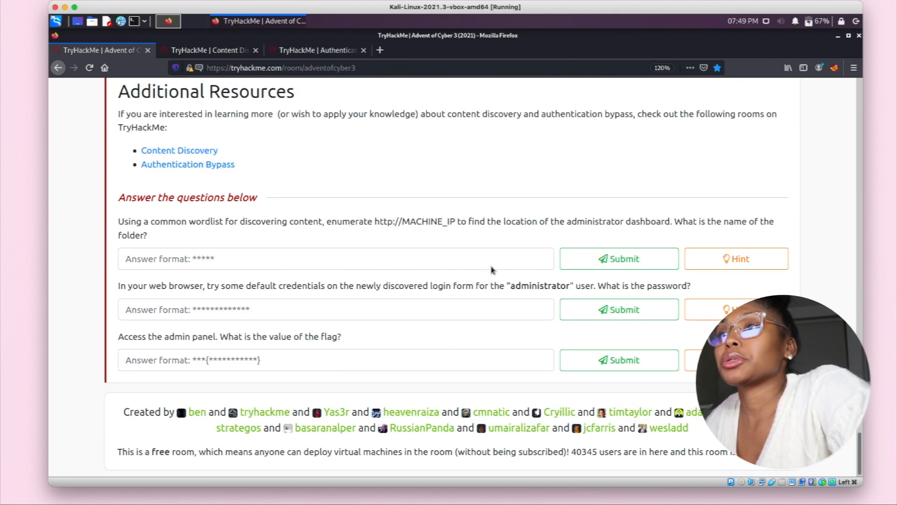
Read the admin dashboard folder question, highlighting its wording
left_click(336, 258)
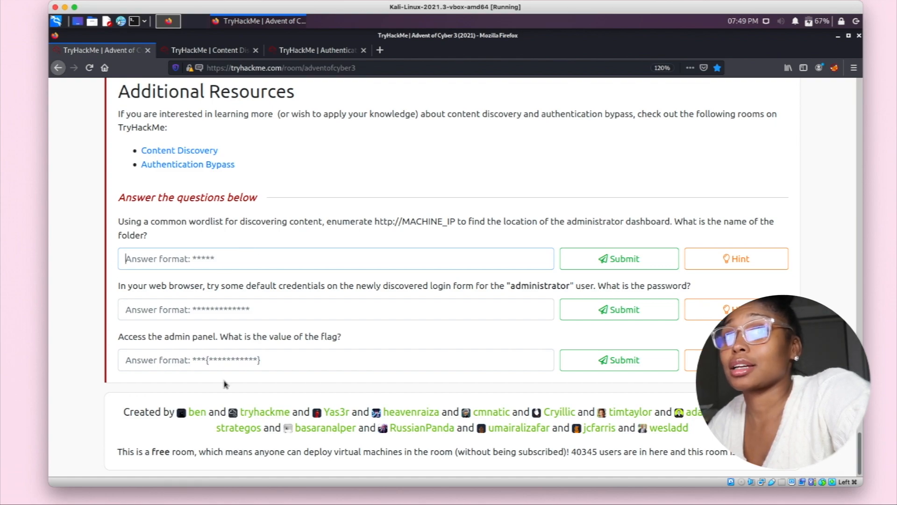
left_click(334, 309)
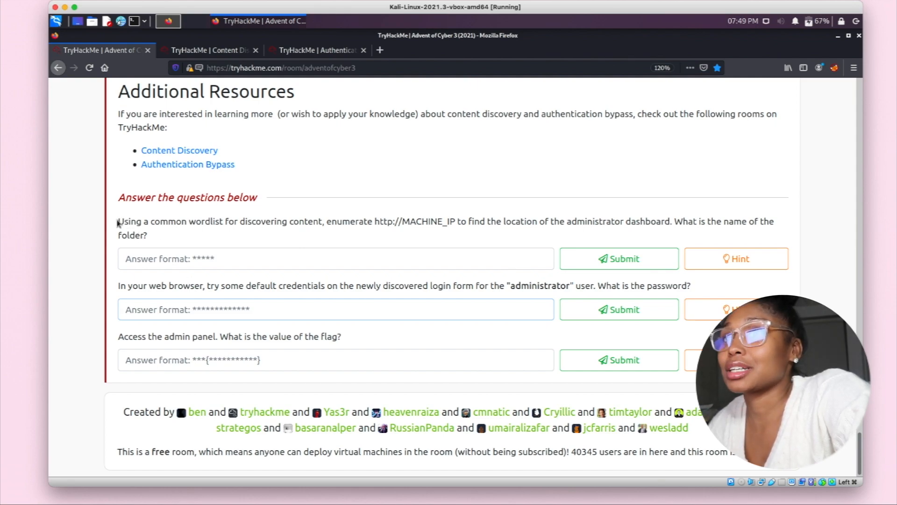
left_click_drag(119, 221, 225, 222)
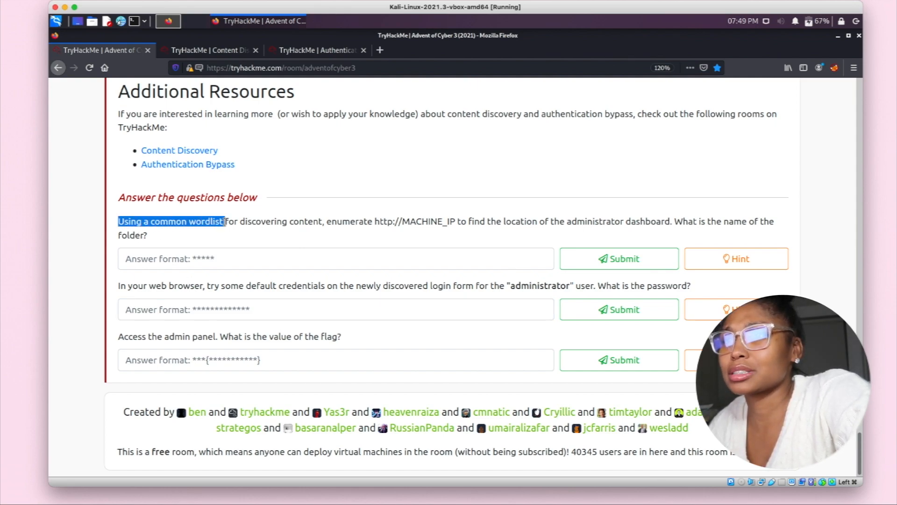
left_click_drag(224, 221, 324, 222)
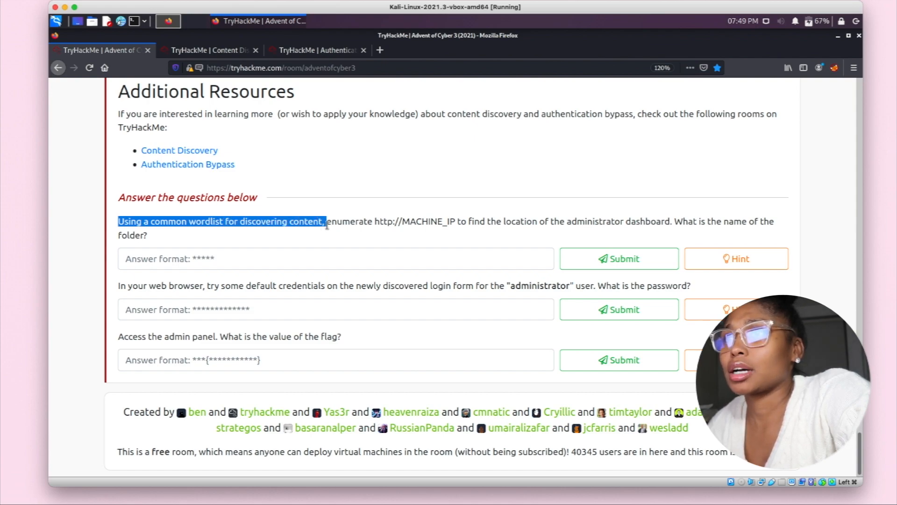
left_click_drag(325, 221, 410, 222)
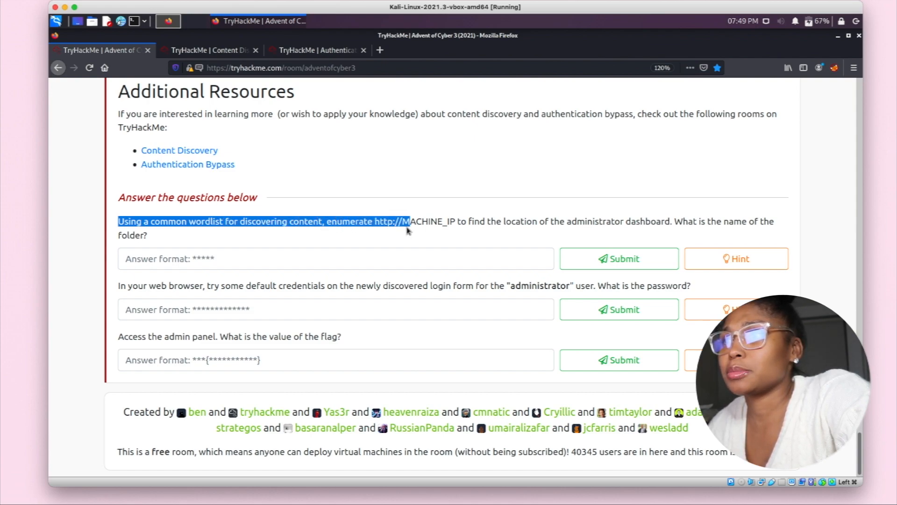
left_click_drag(411, 221, 465, 221)
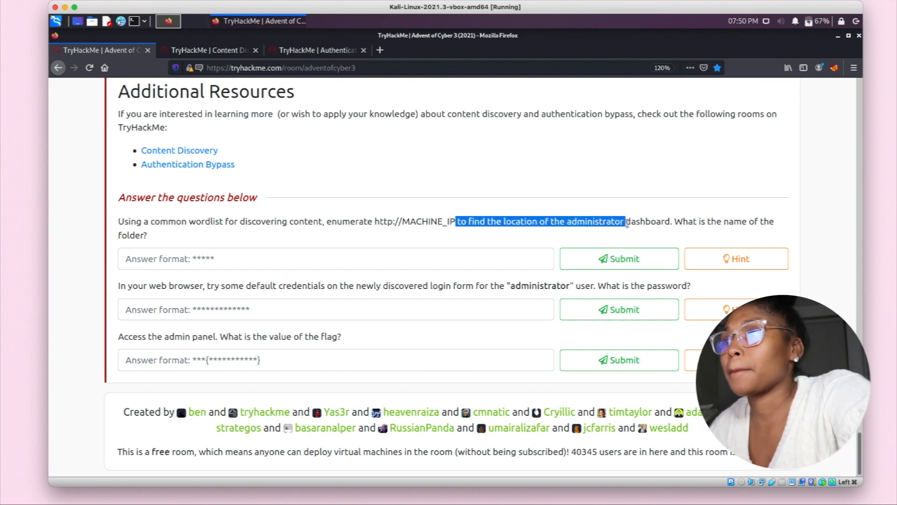
left_click_drag(623, 222, 152, 235)
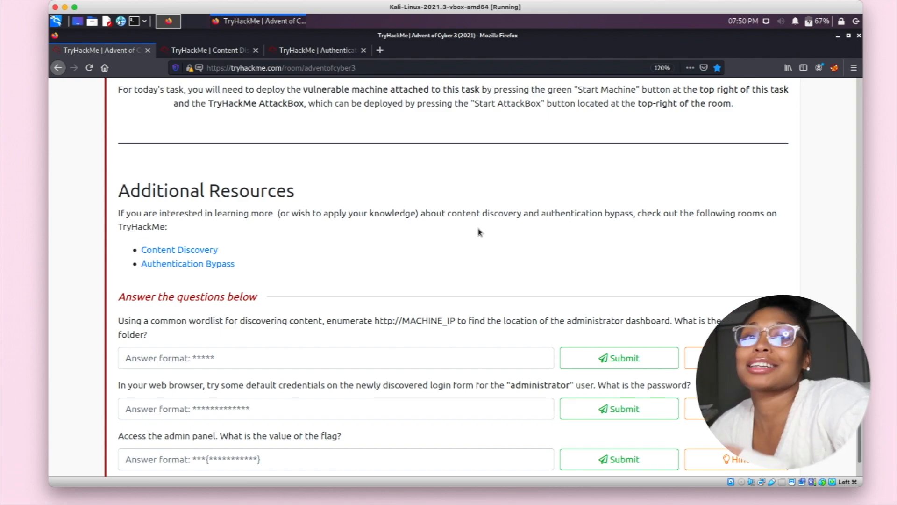
Bring Active Machine Information into view, dismiss the toast, and type 'sudo apt install dnmap' in a terminal
scroll("down", 3)
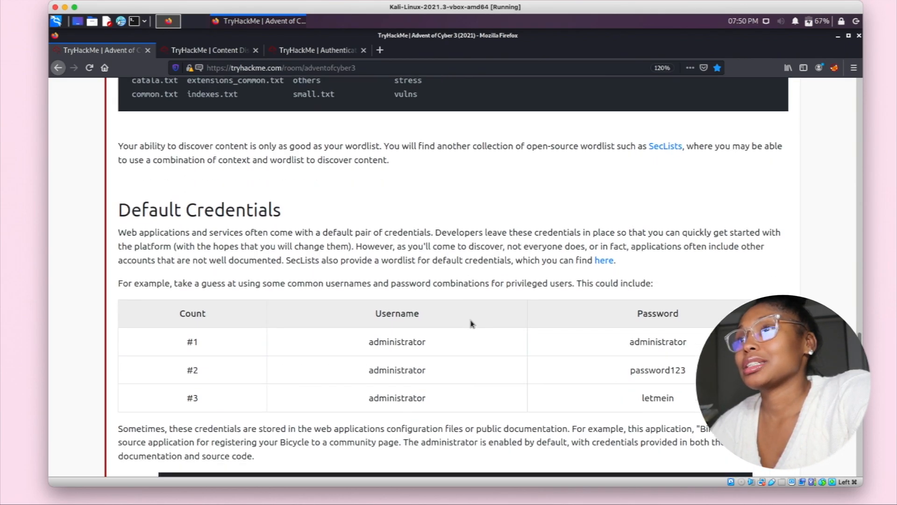
scroll("down", 3)
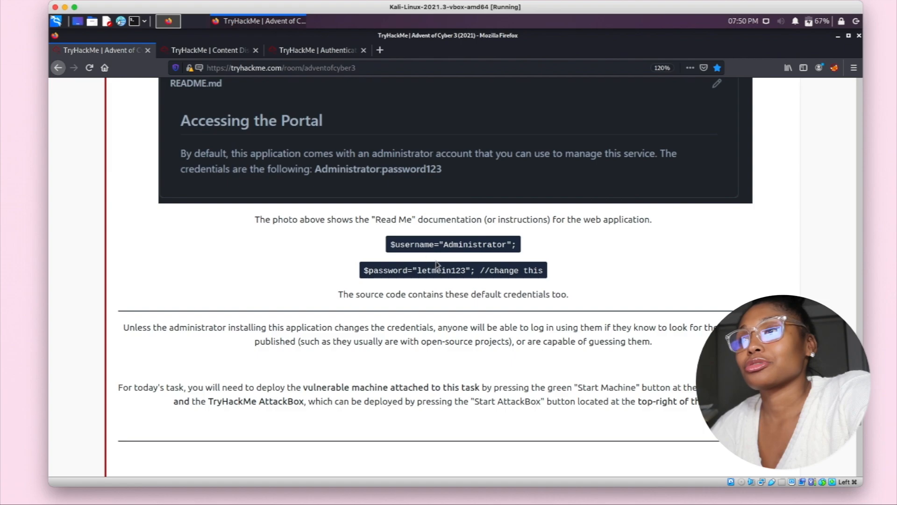
scroll("down", 3)
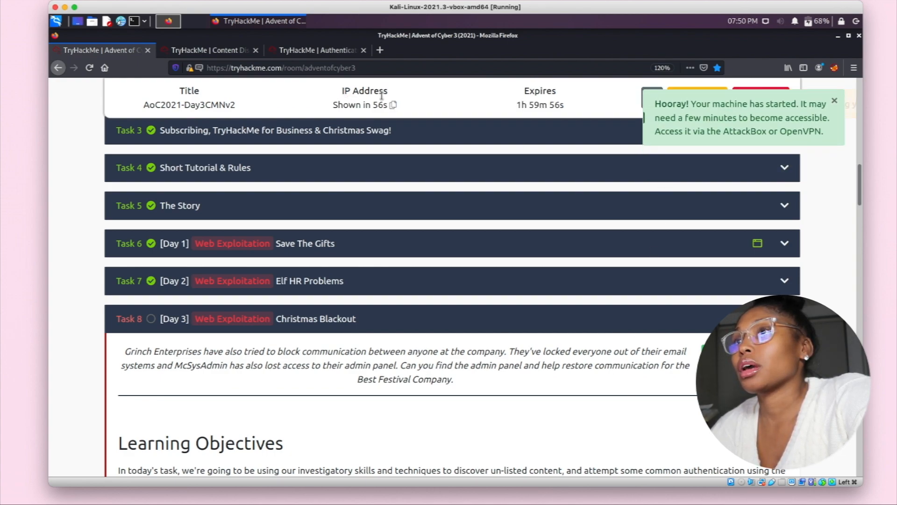
left_click(835, 100)
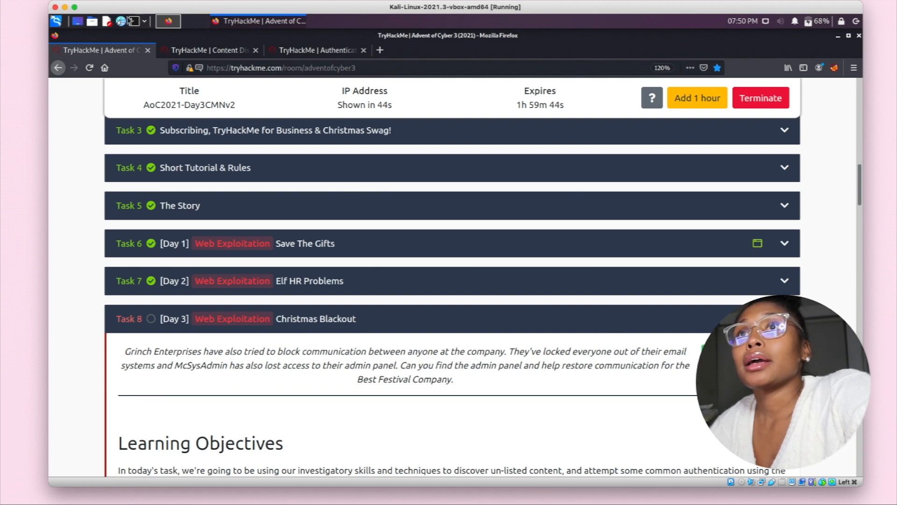
left_click(134, 21)
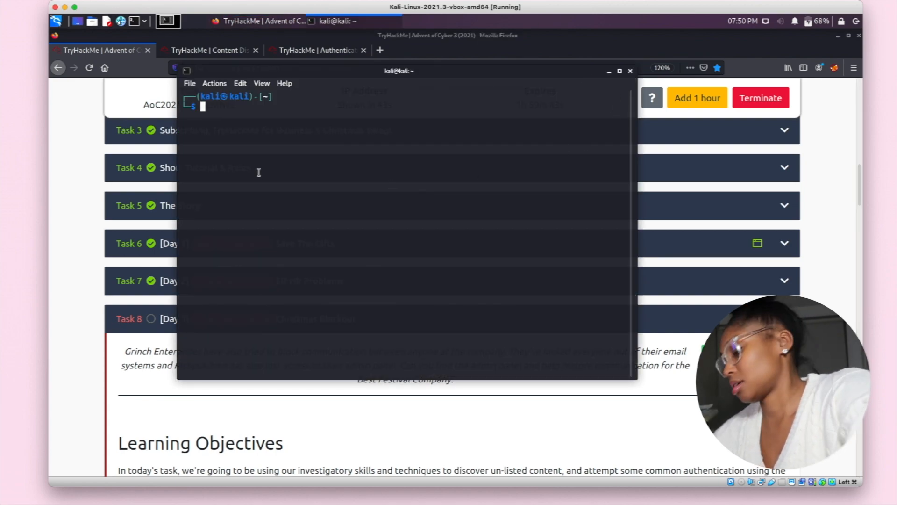
type("sudo apt install dnmap")
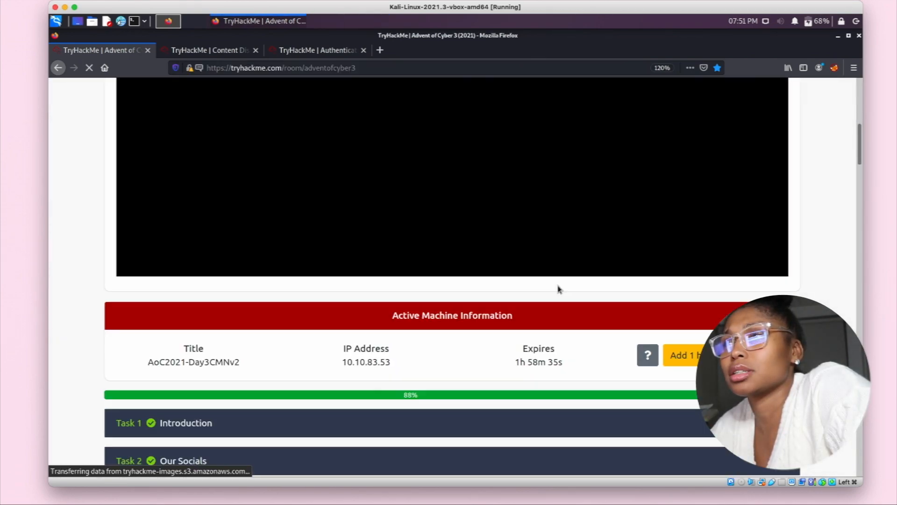
scroll("down", 3)
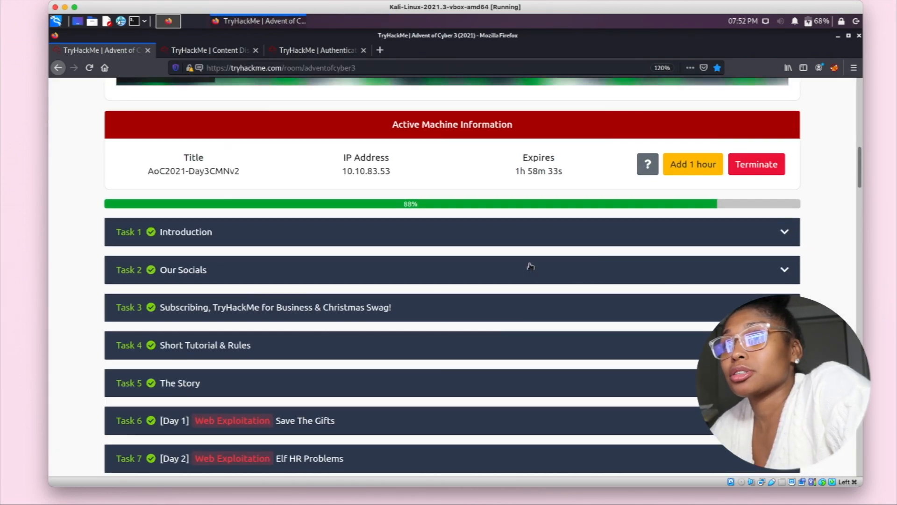
scroll("down", 3)
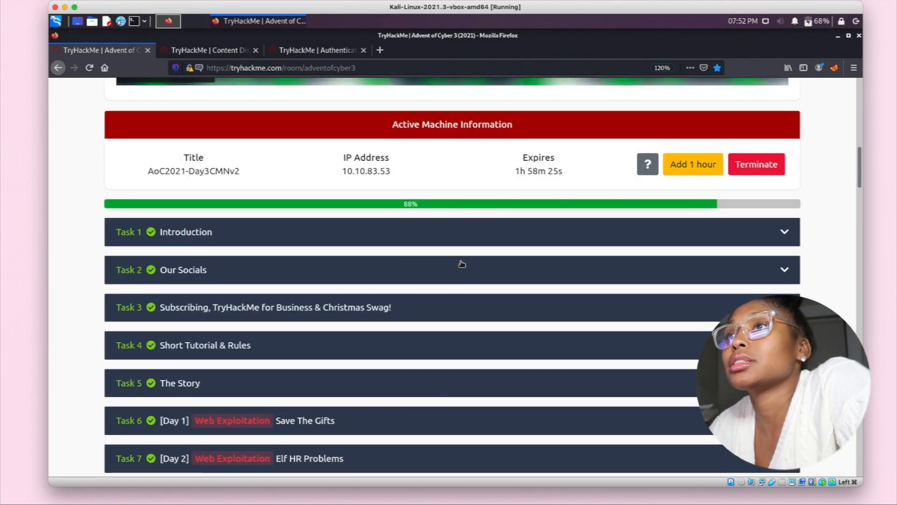
scroll("down", 3)
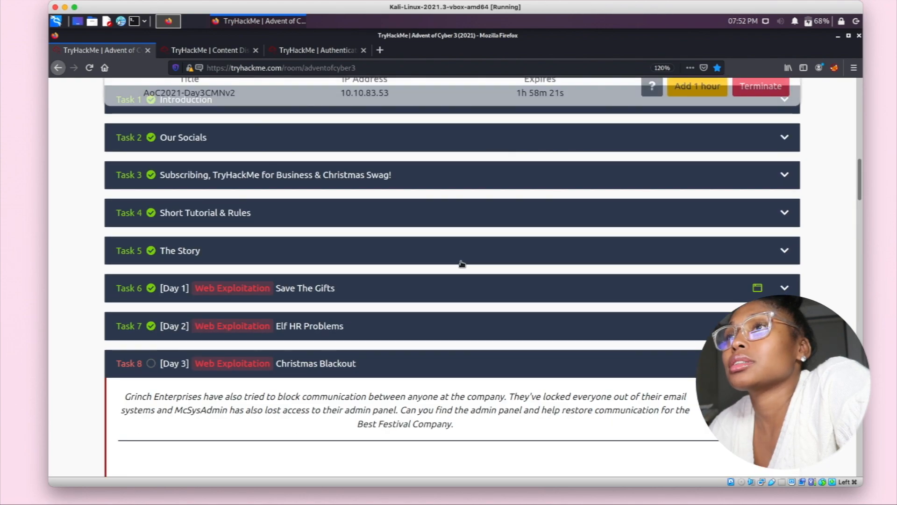
scroll("down", 3)
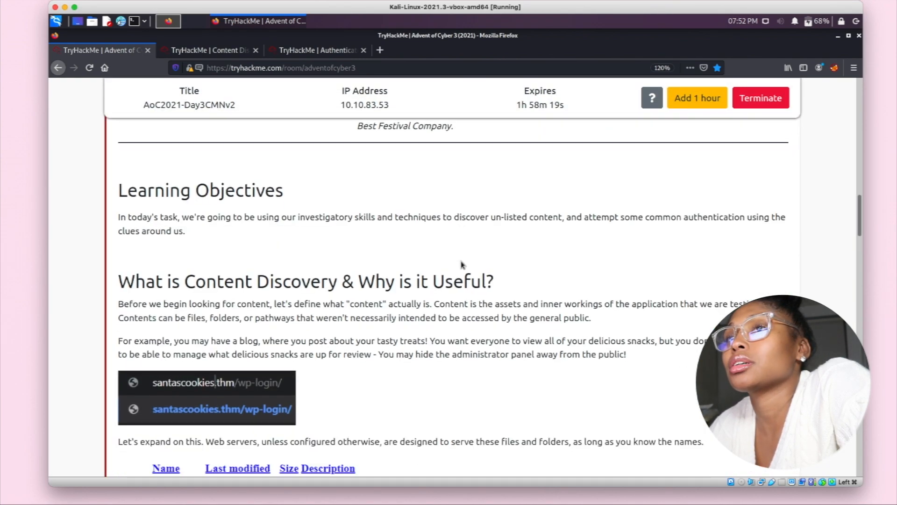
scroll("down", 3)
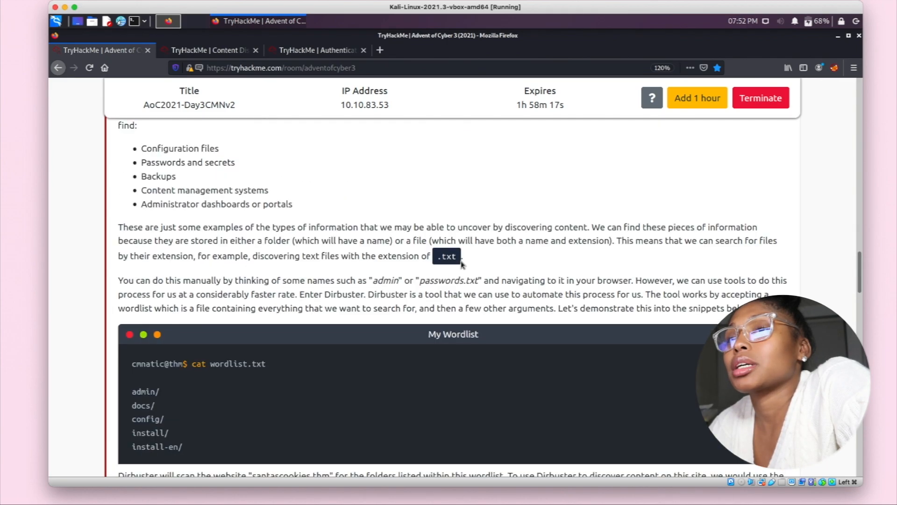
scroll("down", 3)
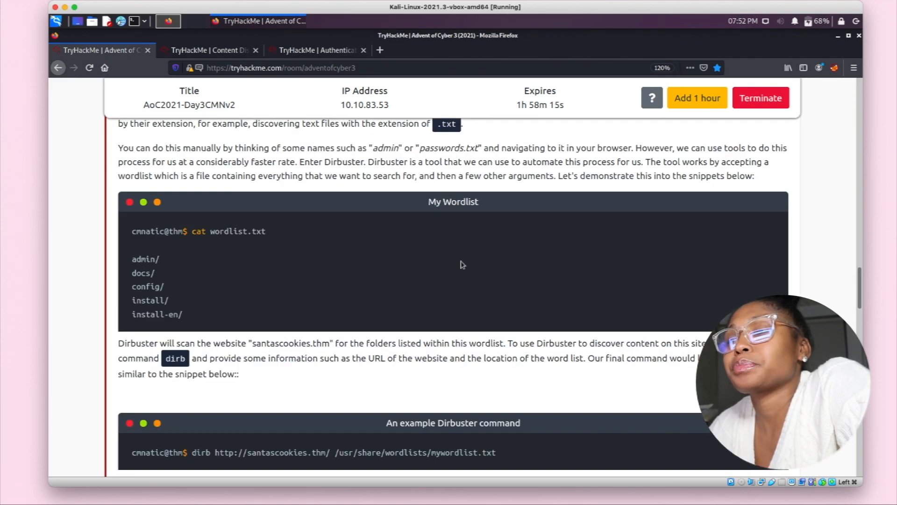
scroll("down", 3)
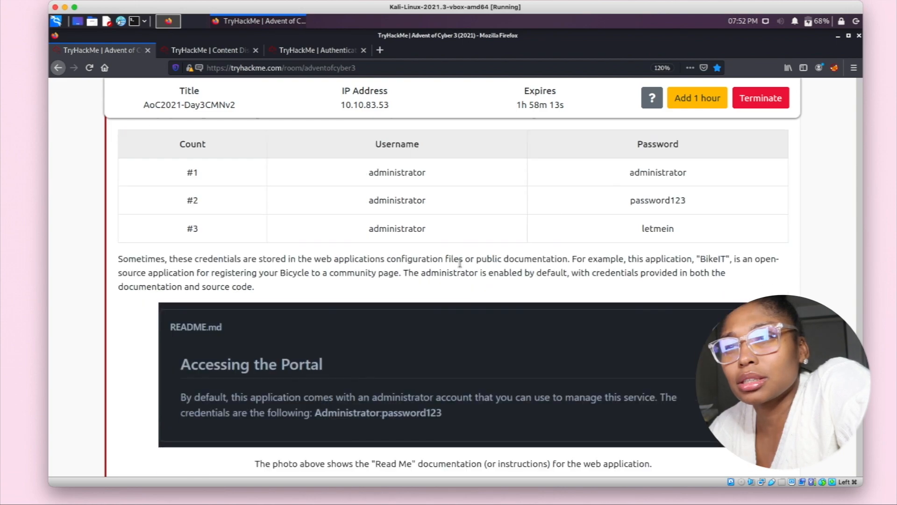
scroll("down", 3)
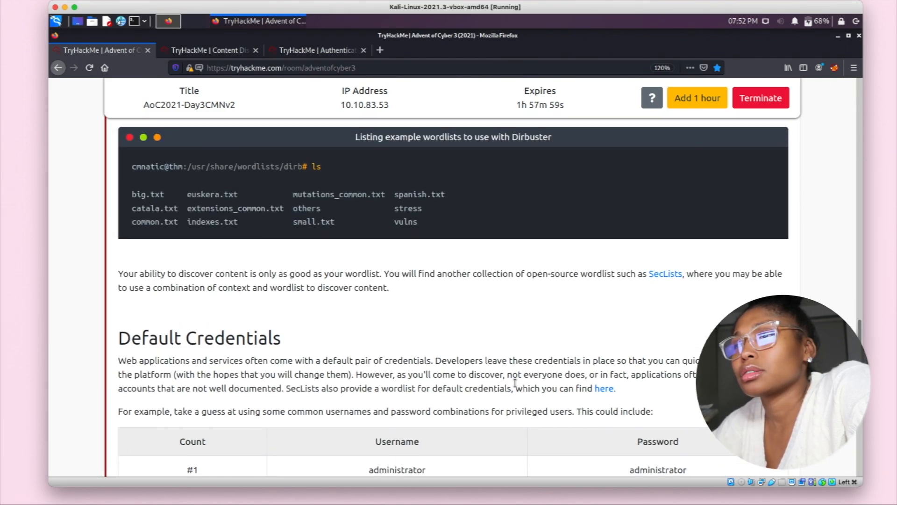
mouse_move(463, 398)
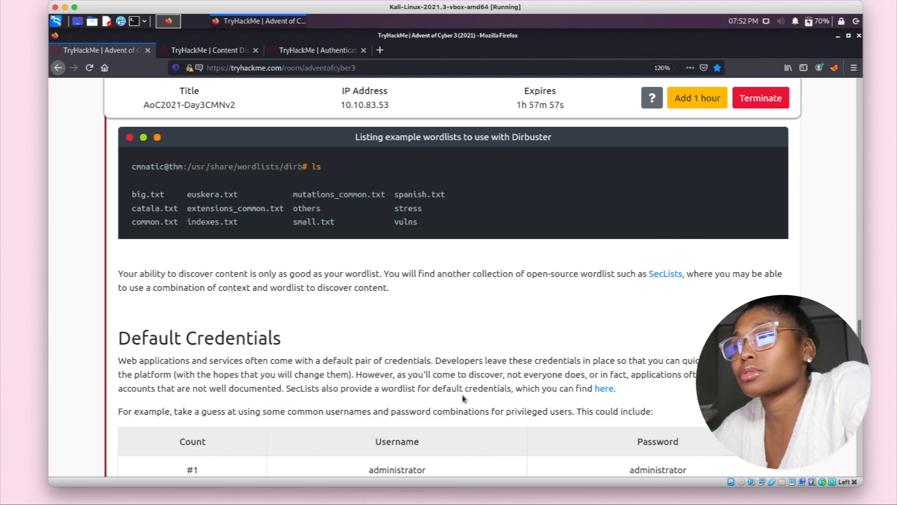
mouse_move(612, 407)
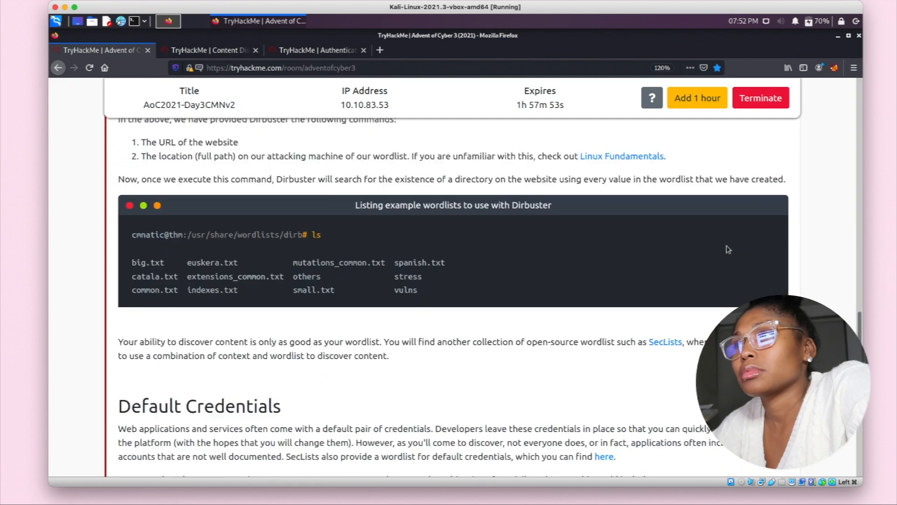
scroll("down", 3)
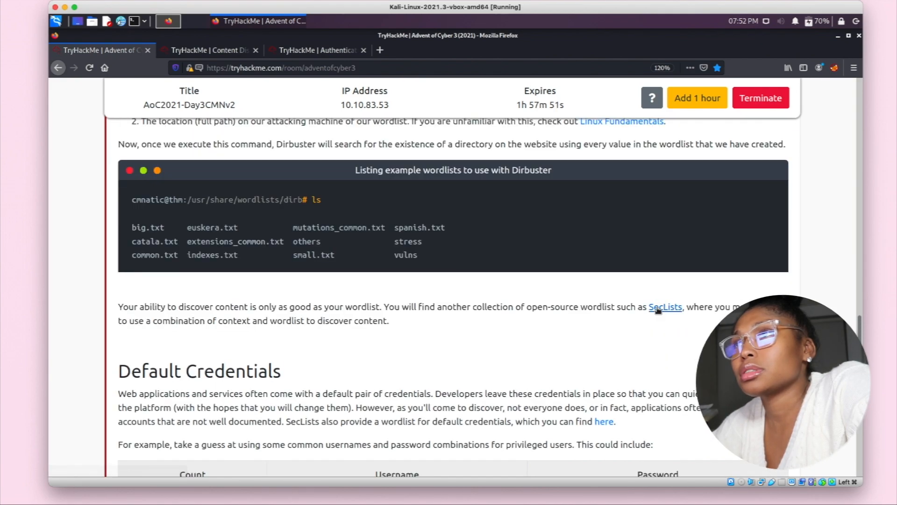
left_click(665, 307)
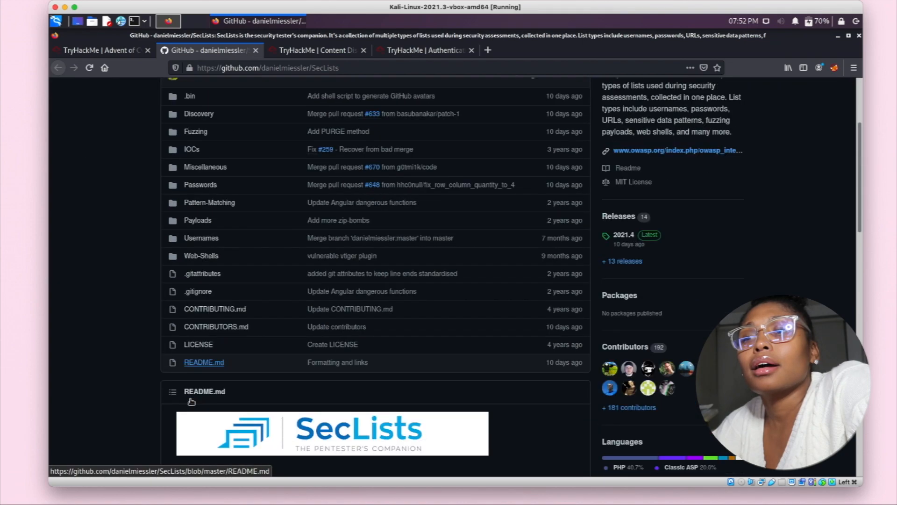
scroll("down", 3)
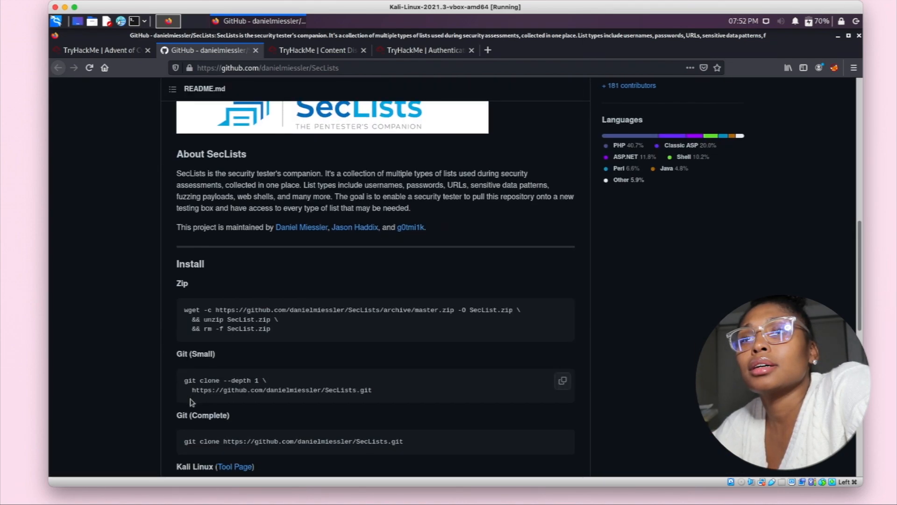
scroll("down", 3)
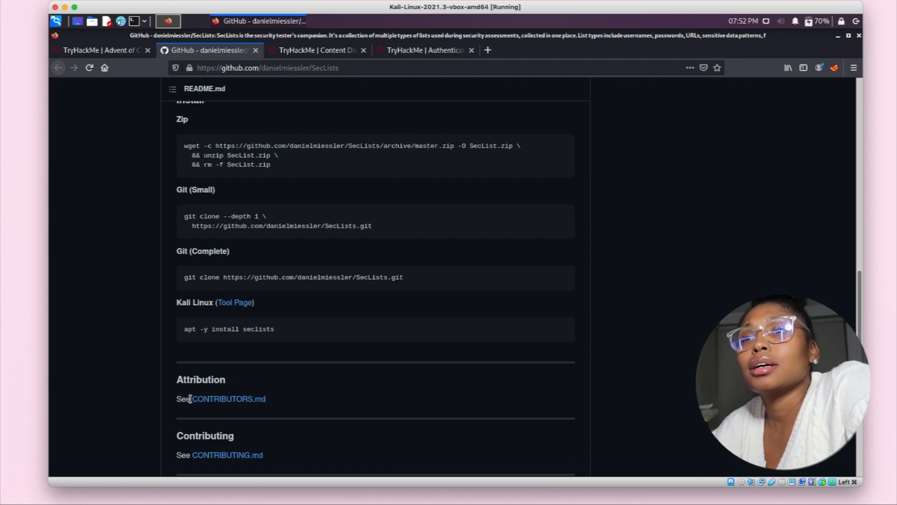
scroll("down", 3)
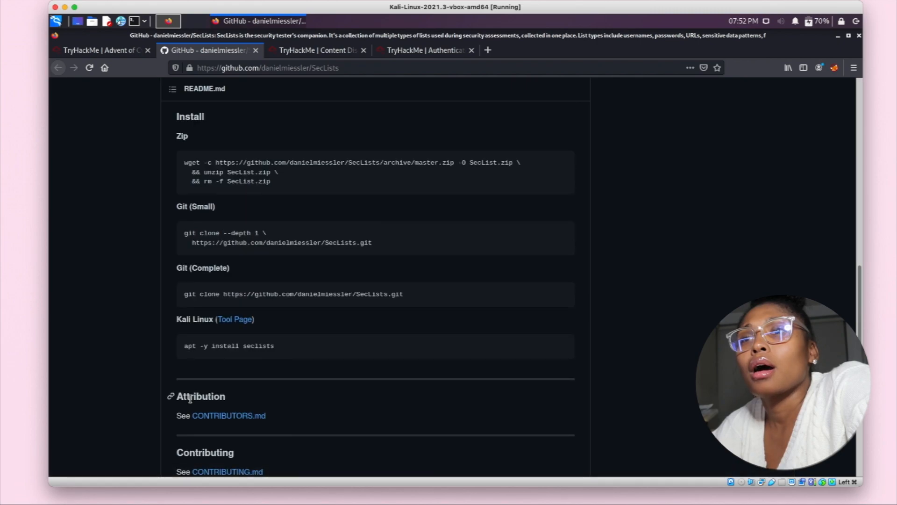
scroll("up", 3)
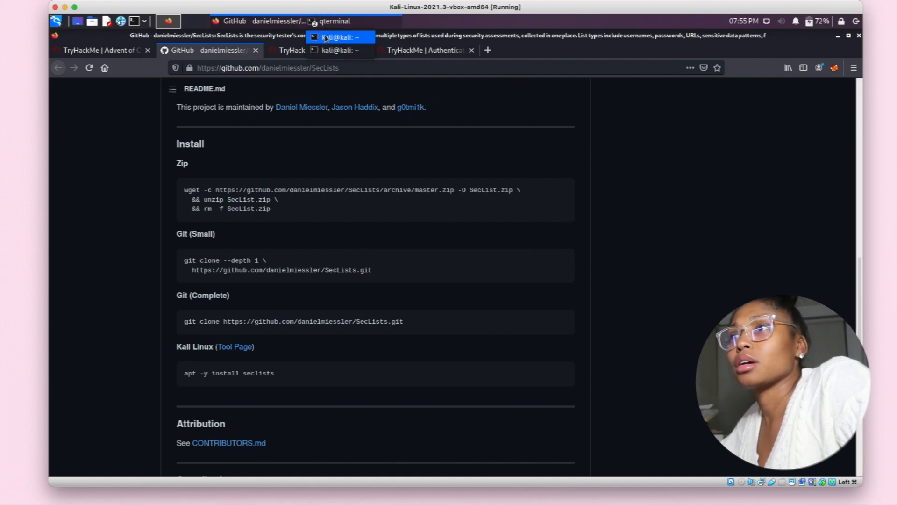
List files, change into Downloads, then into SecLists-master in QTerminal
right_click(466, 128)
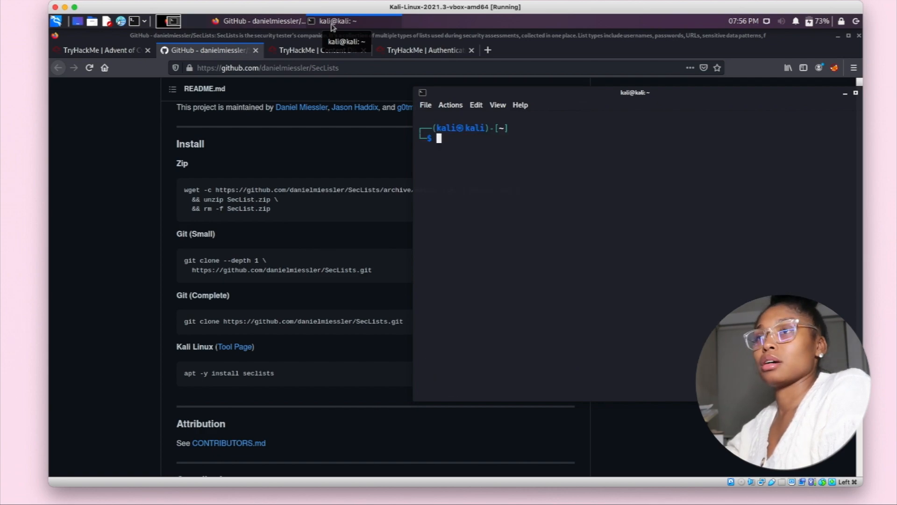
type("ls")
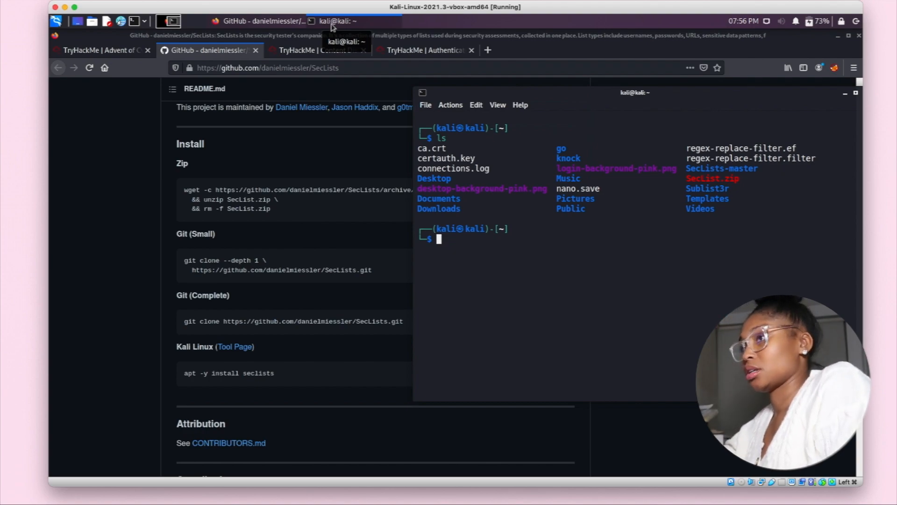
type("cd Downloads")
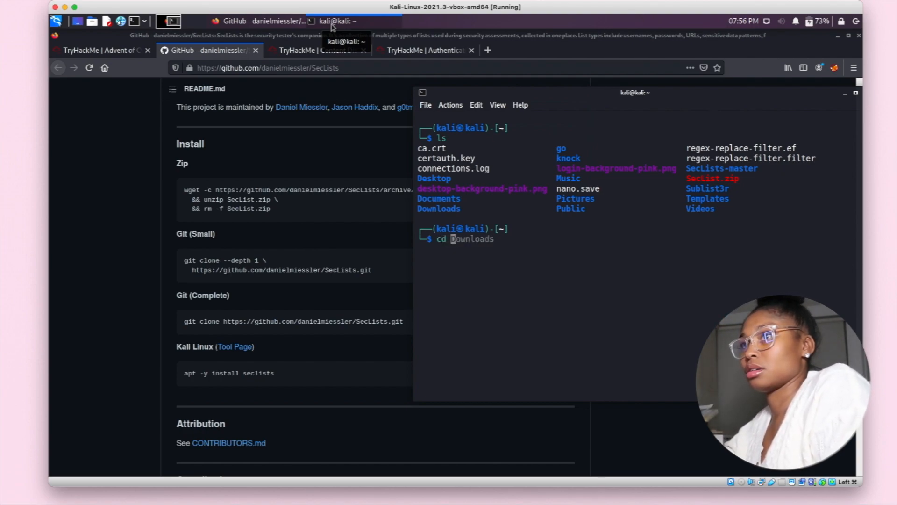
type("SecLists-master")
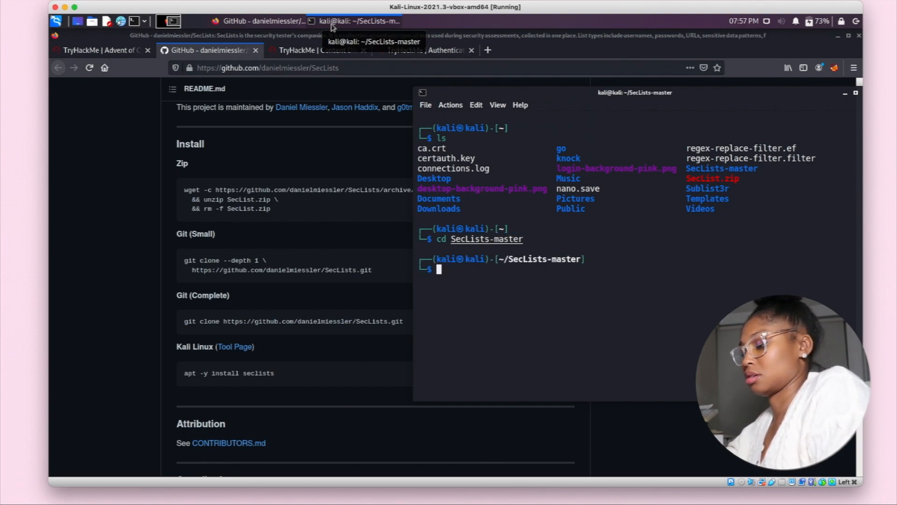
type("ls")
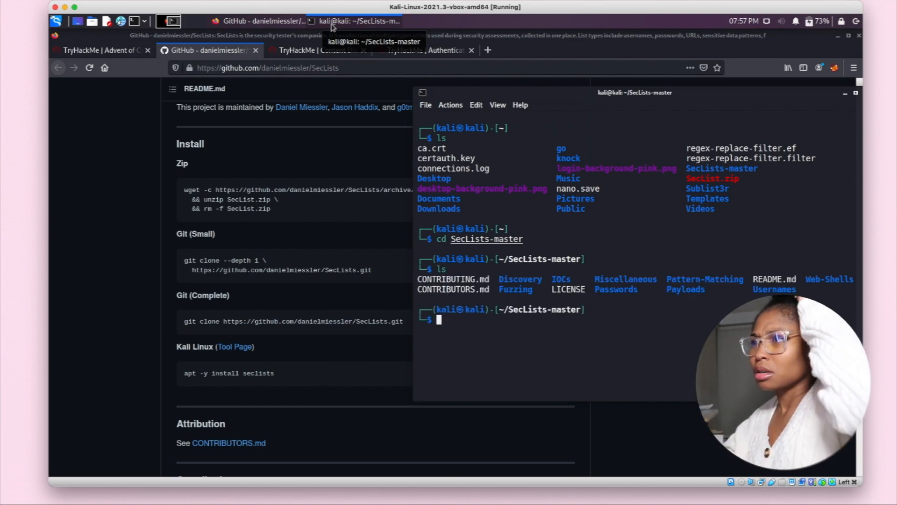
left_click(98, 50)
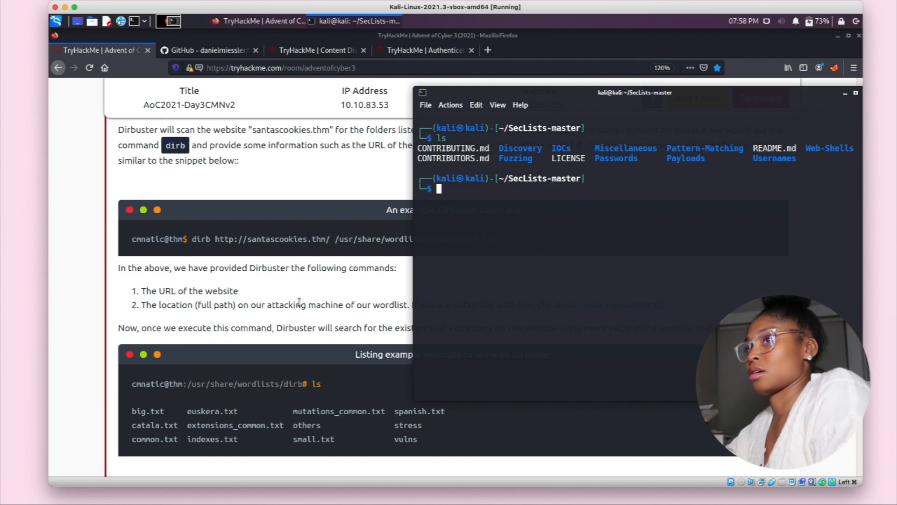
type("cd SecLists-master")
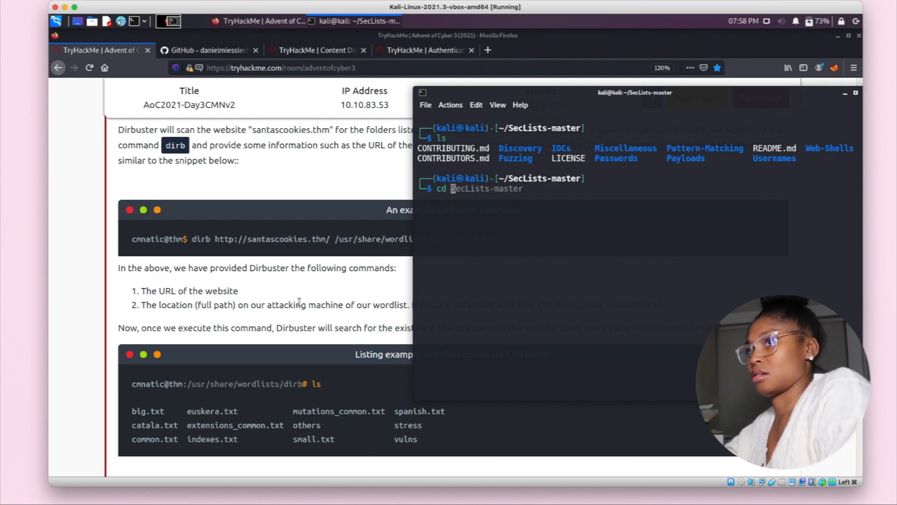
type("Discov")
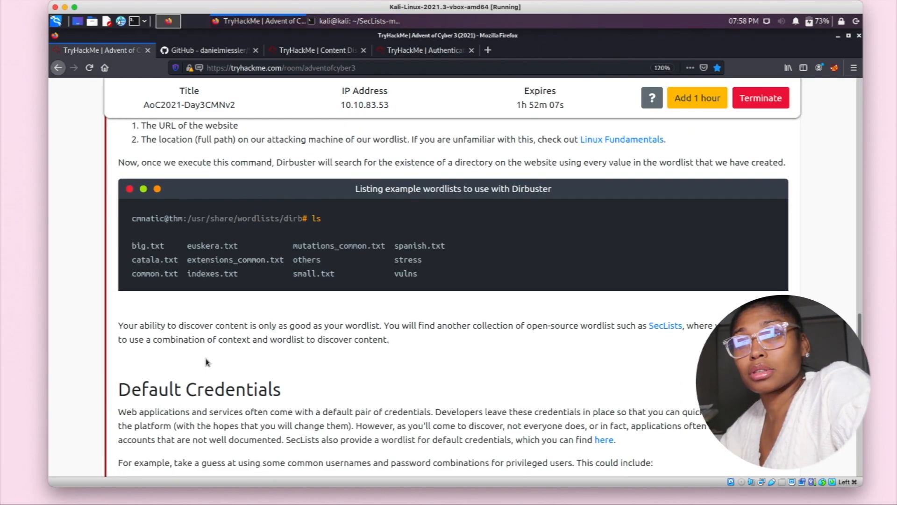
Change into Discovery/Web-Content and print common.txt with cat
scroll("down", 3)
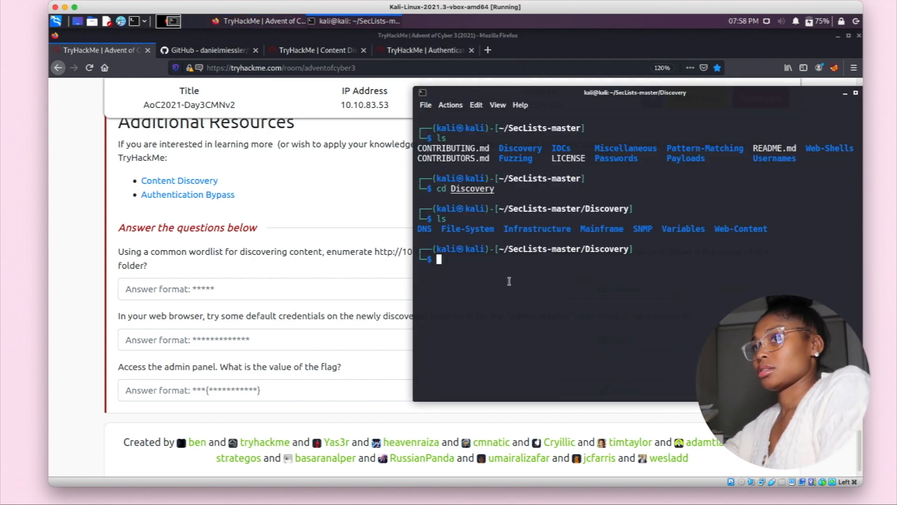
type("cd Discovery")
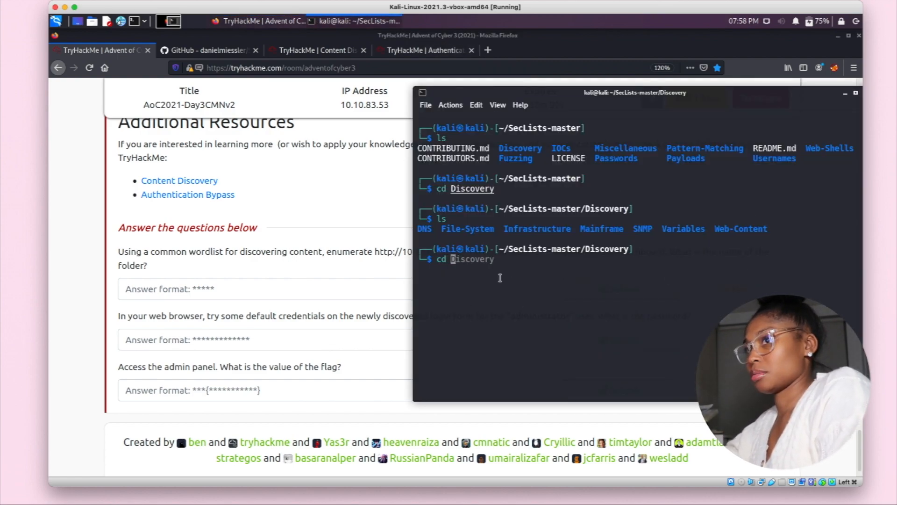
type("Web-C")
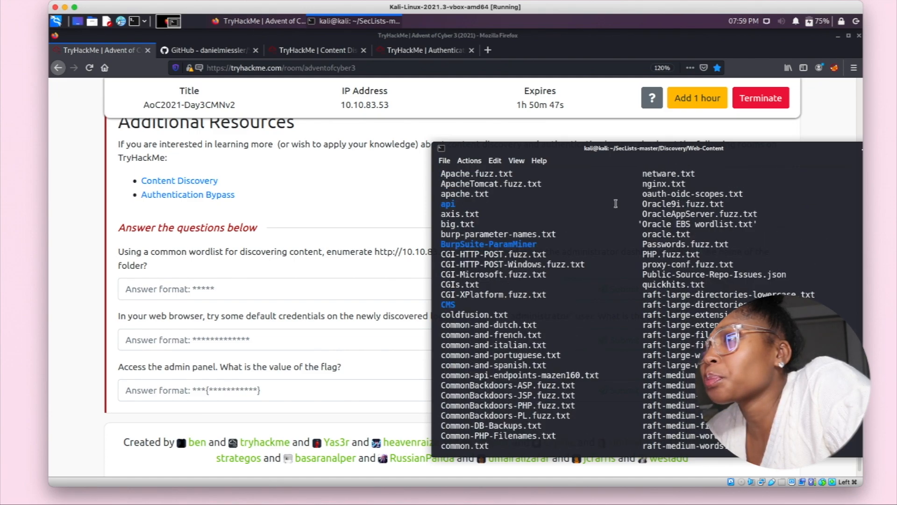
scroll("down", 3)
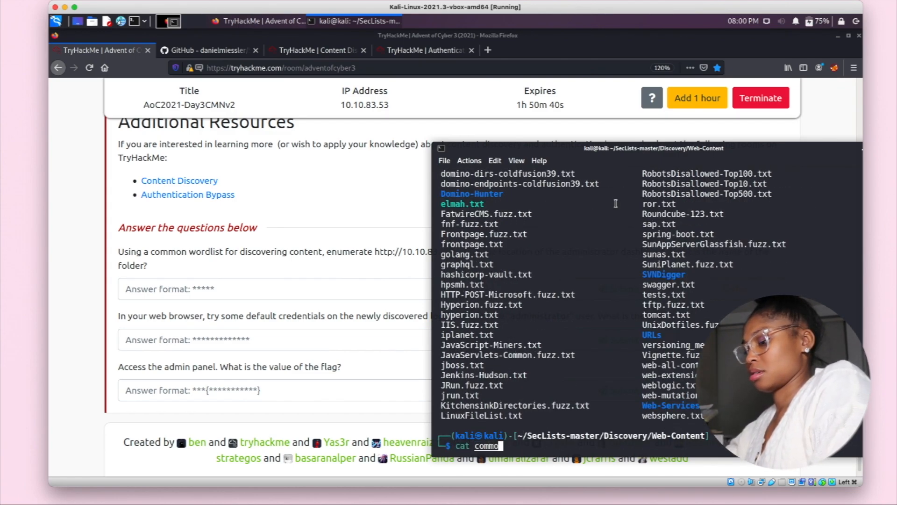
key("Return")
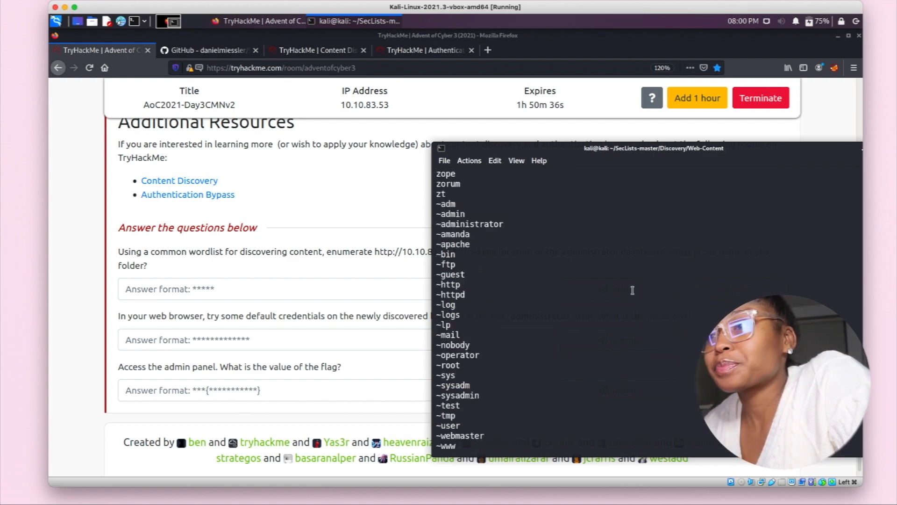
scroll("down", 3)
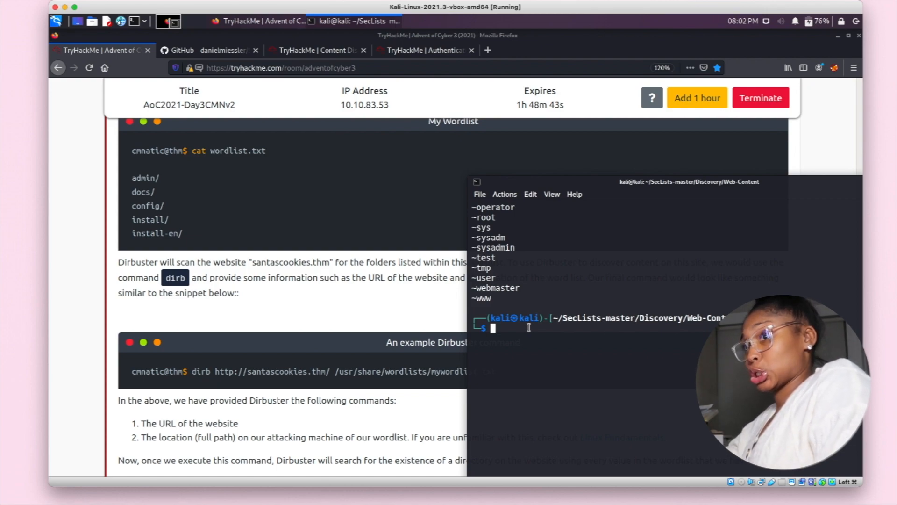
type("dirb")
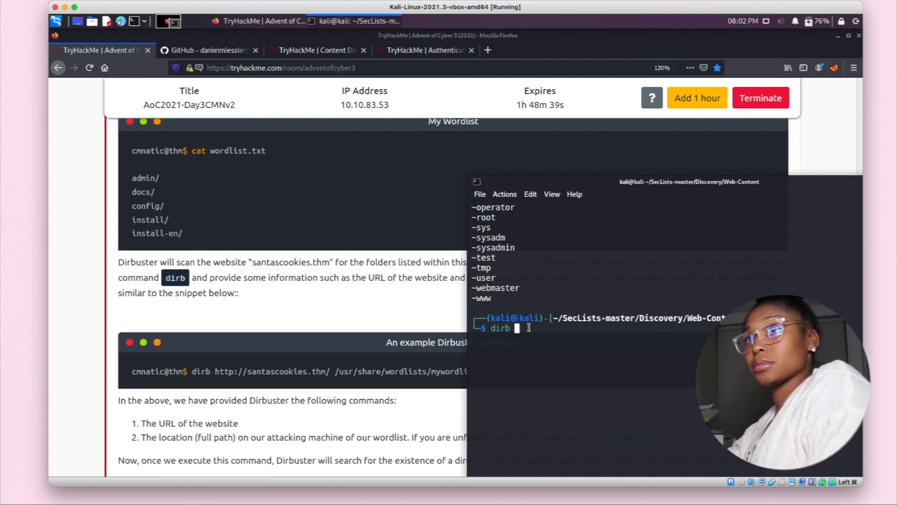
type("http")
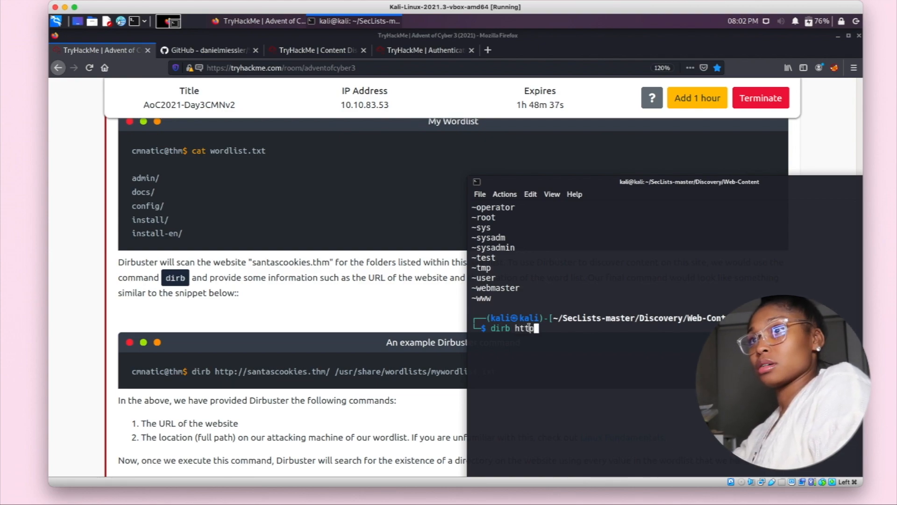
type(":")
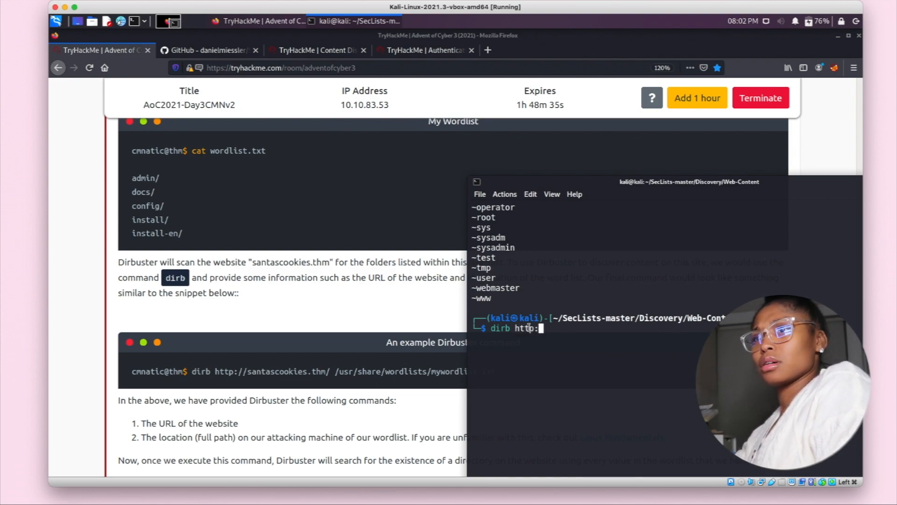
type("//")
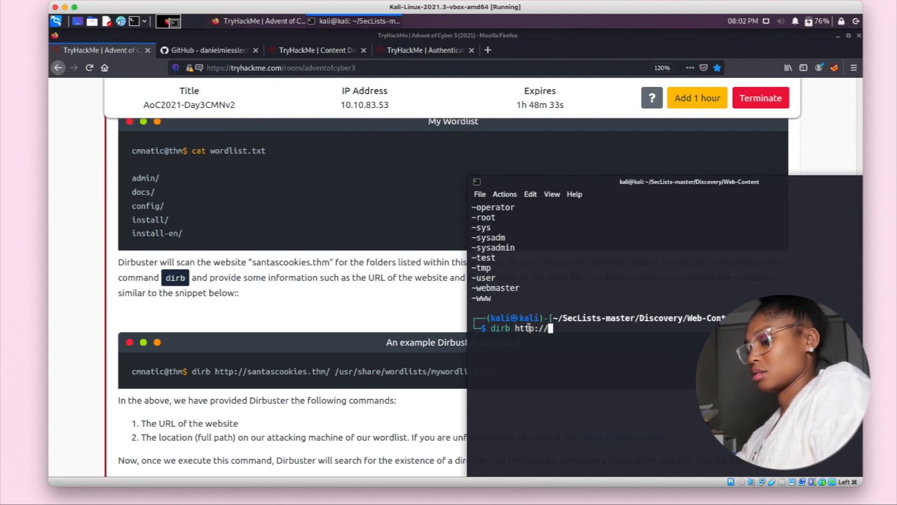
type("10.10")
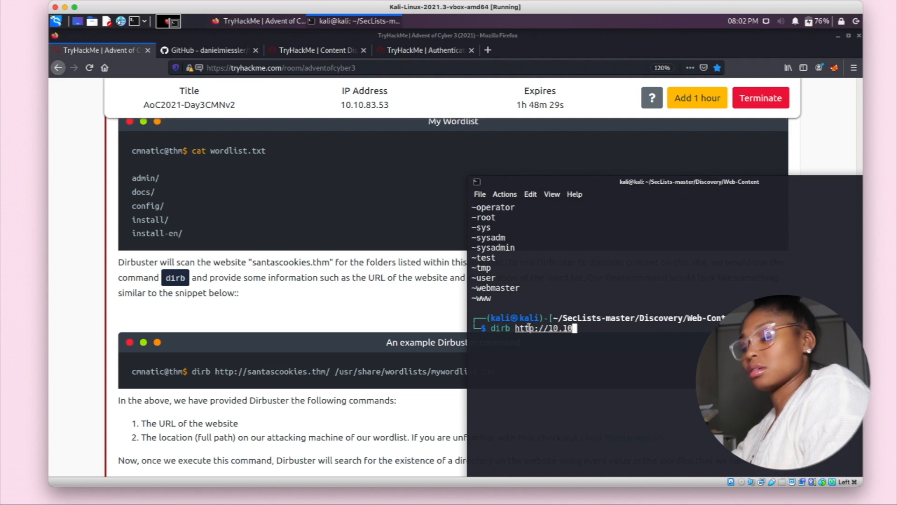
type(".")
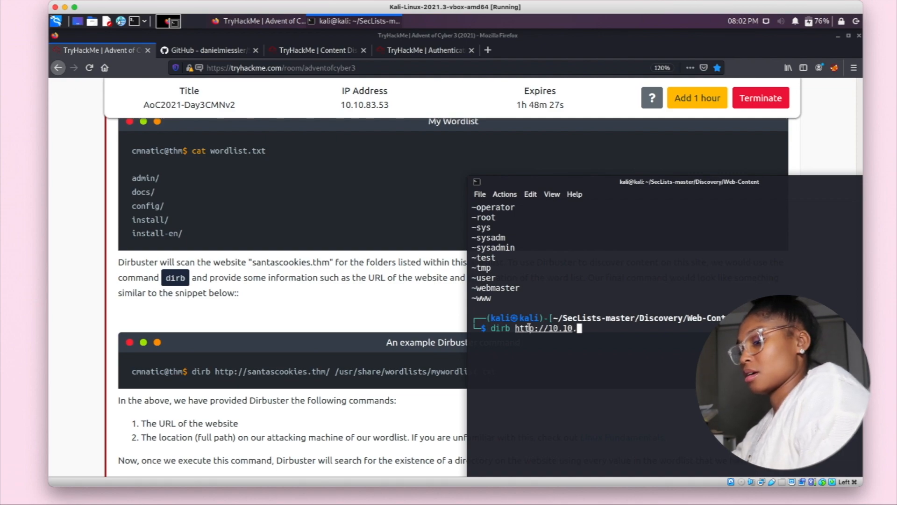
type("83.")
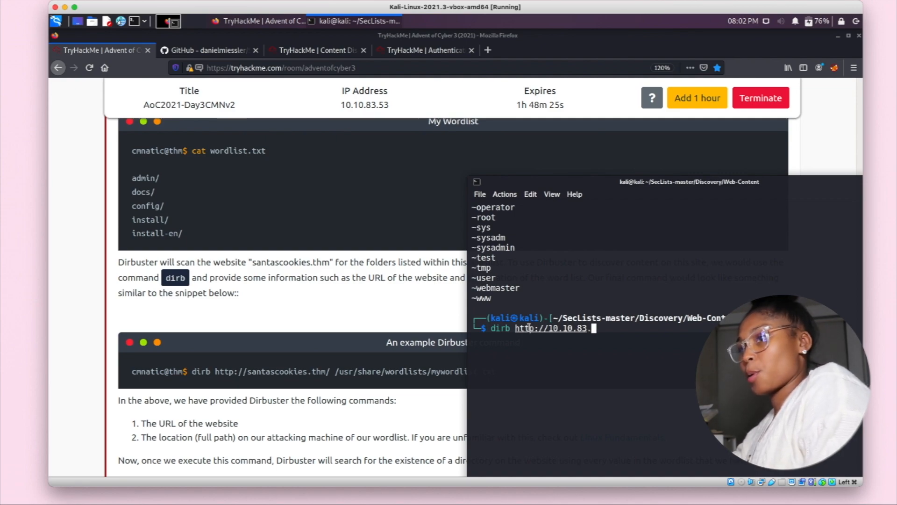
type("53")
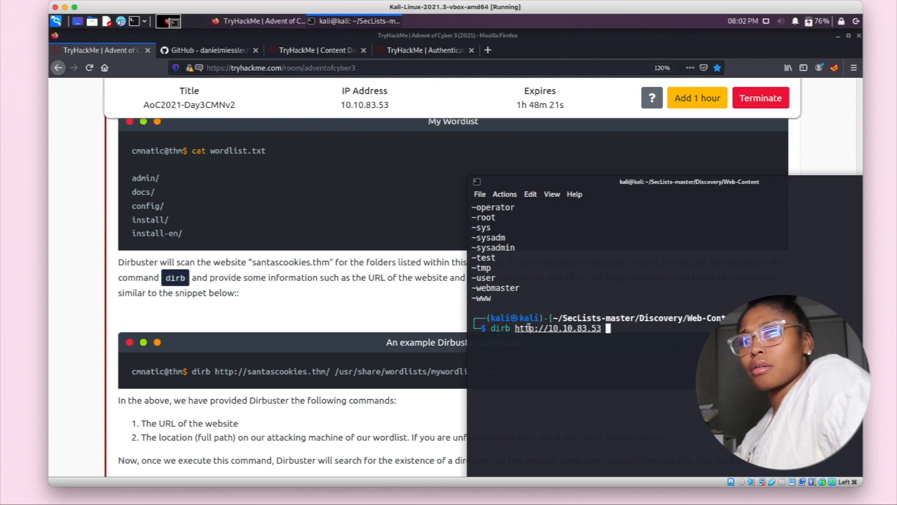
scroll("down", 3)
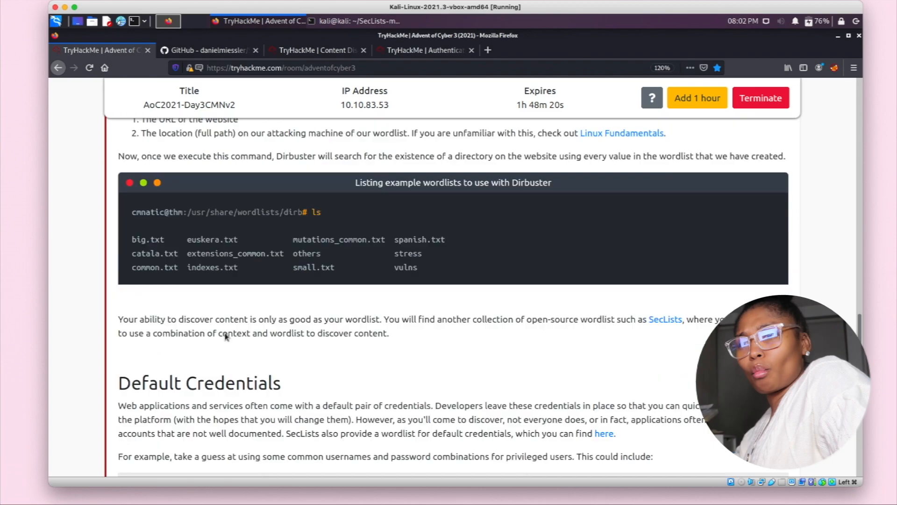
scroll("down", 3)
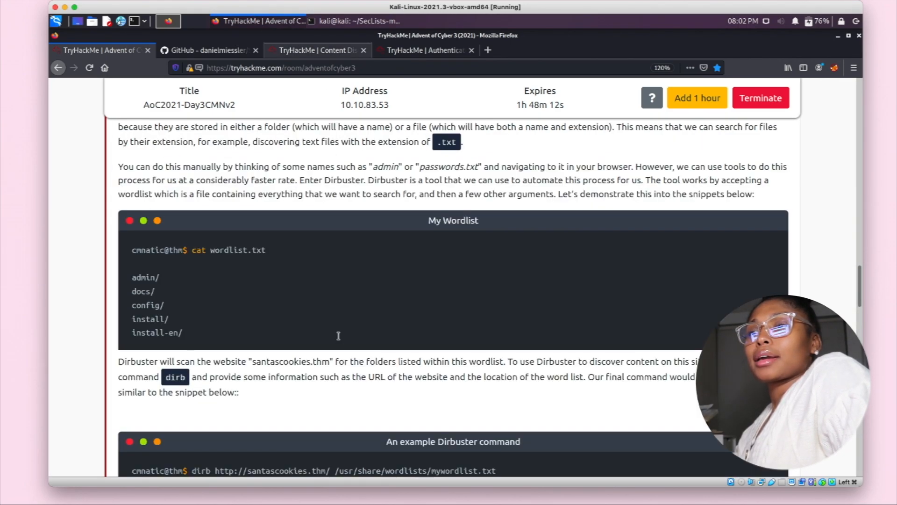
scroll("down", 3)
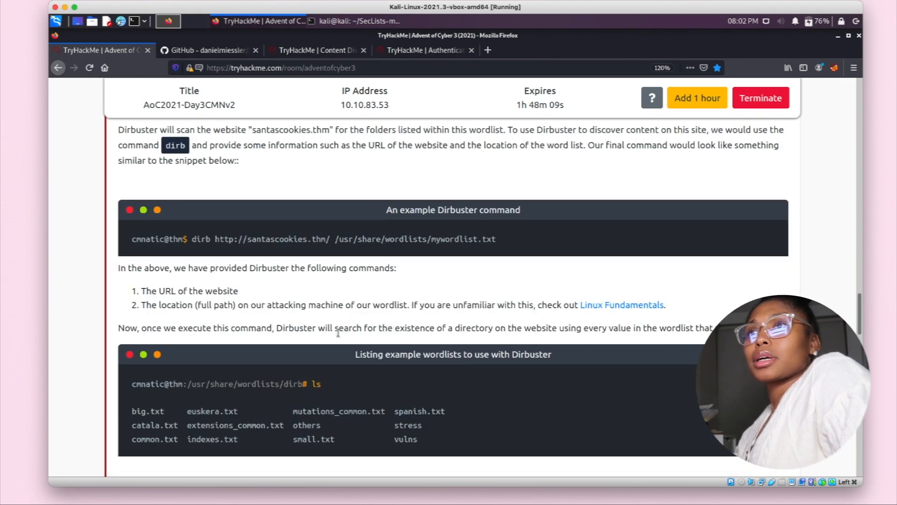
mouse_move(355, 21)
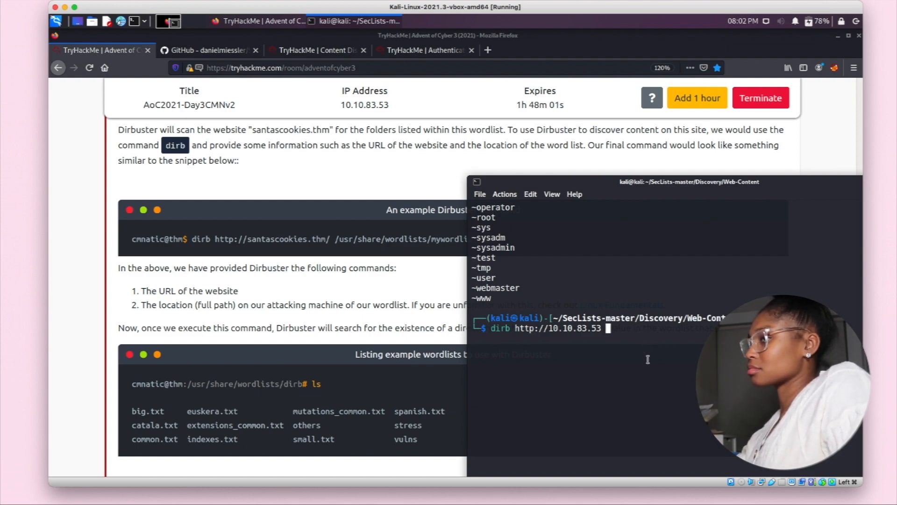
type("d")
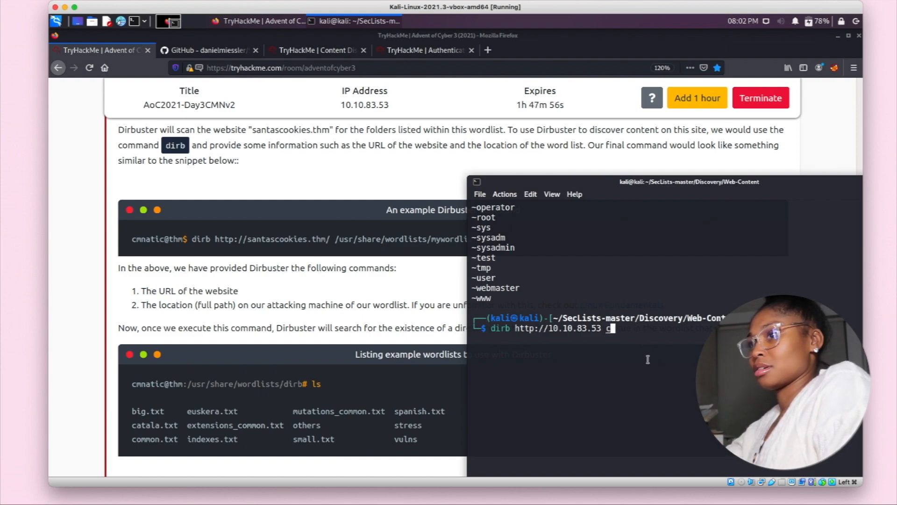
type("ommon.t")
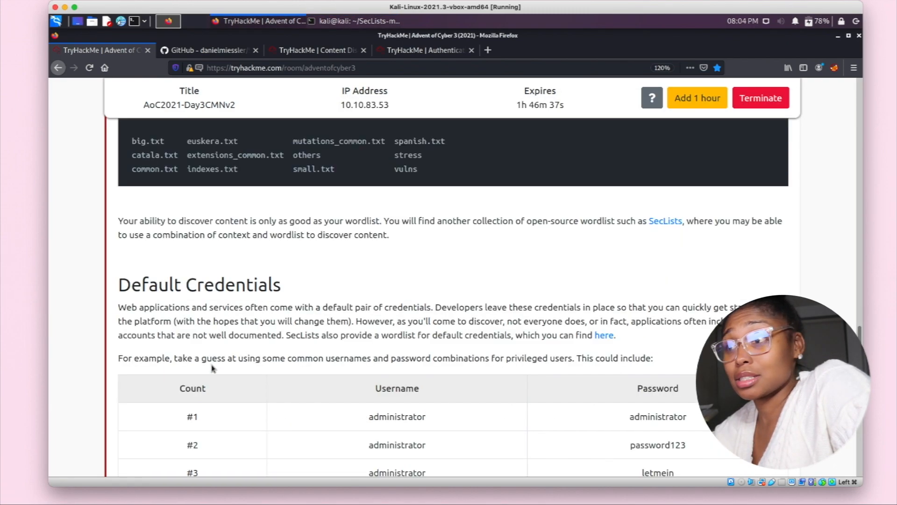
scroll("down", 3)
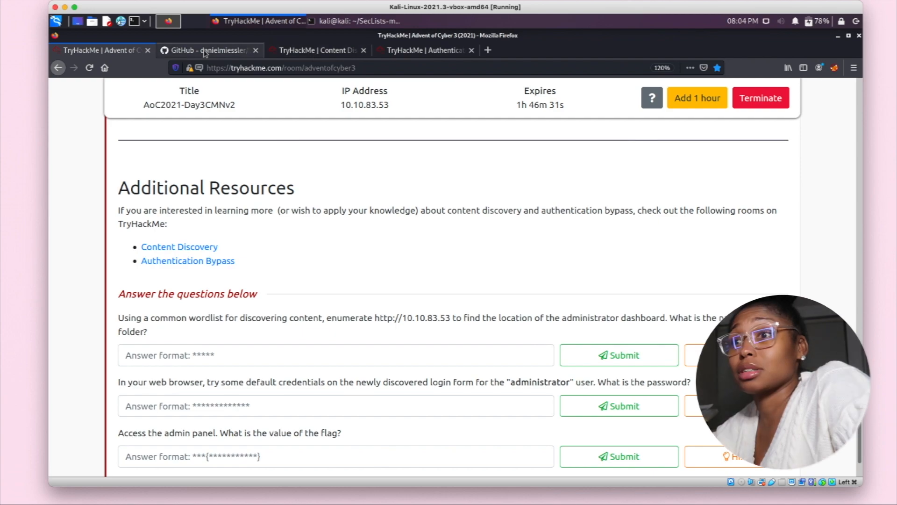
left_click(206, 50)
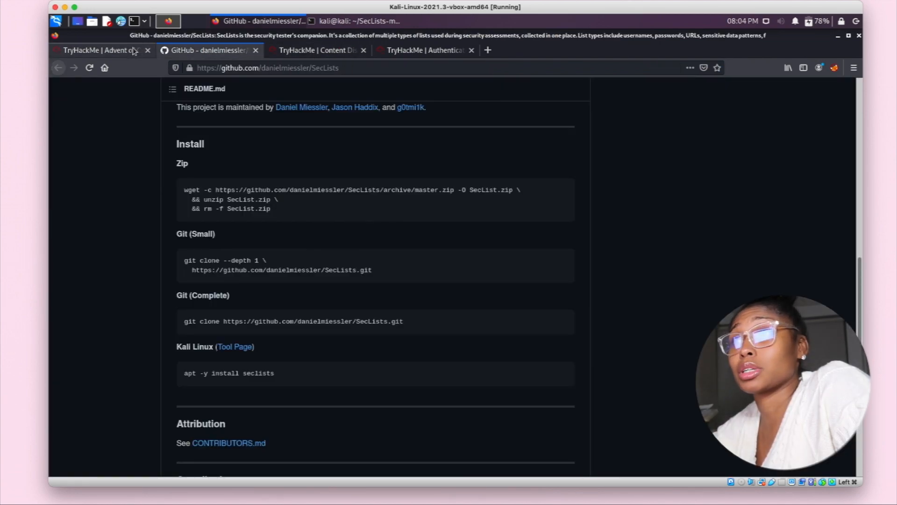
left_click(100, 50)
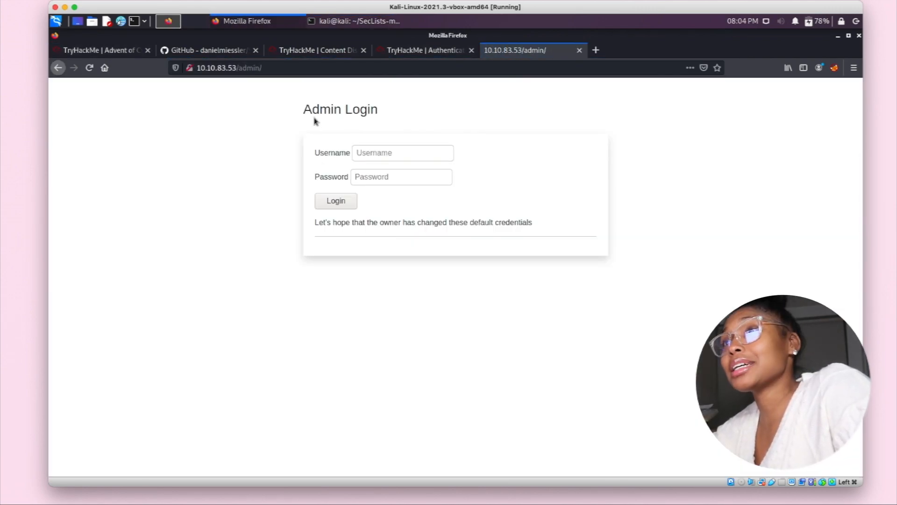
Submit 'admin' as the folder name, then read the default credentials question
left_click(100, 50)
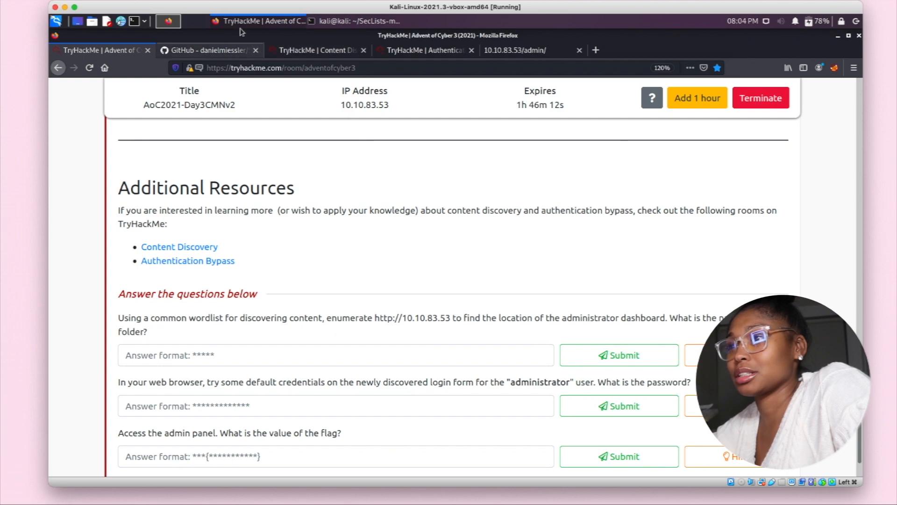
left_click(335, 354)
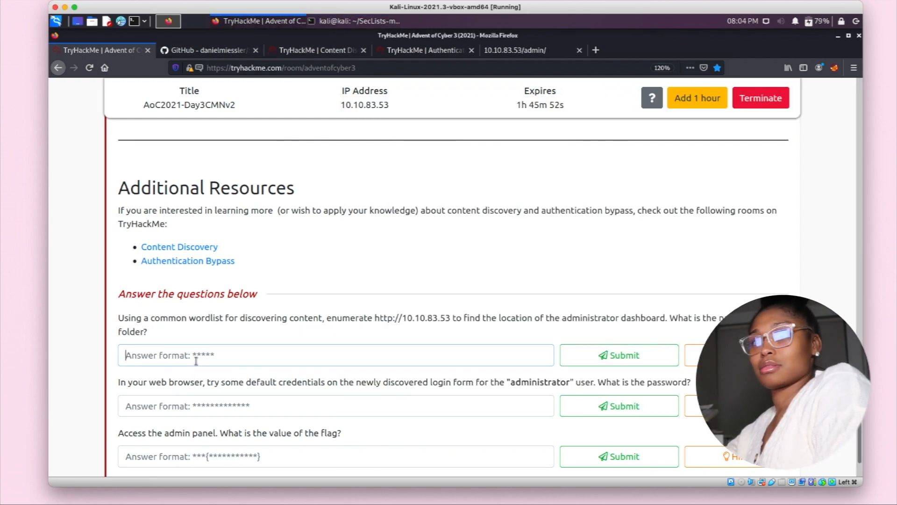
left_click(618, 355)
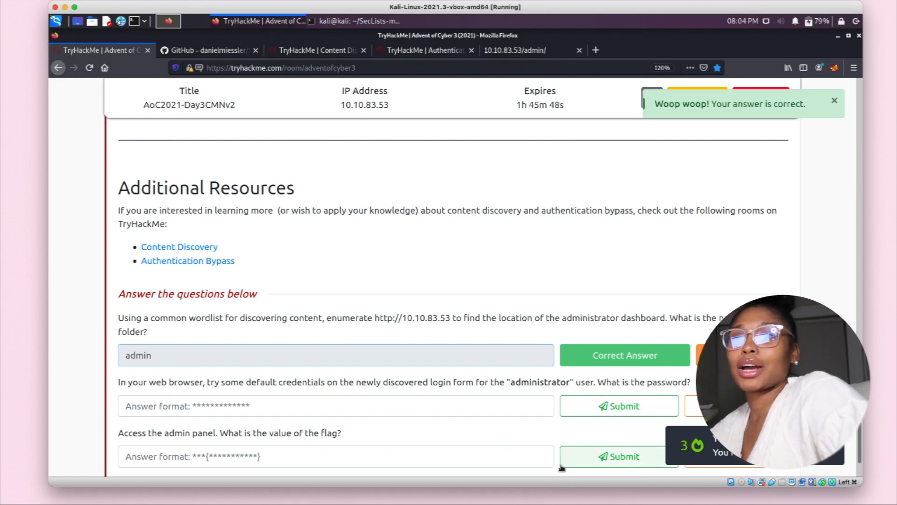
scroll("down", 3)
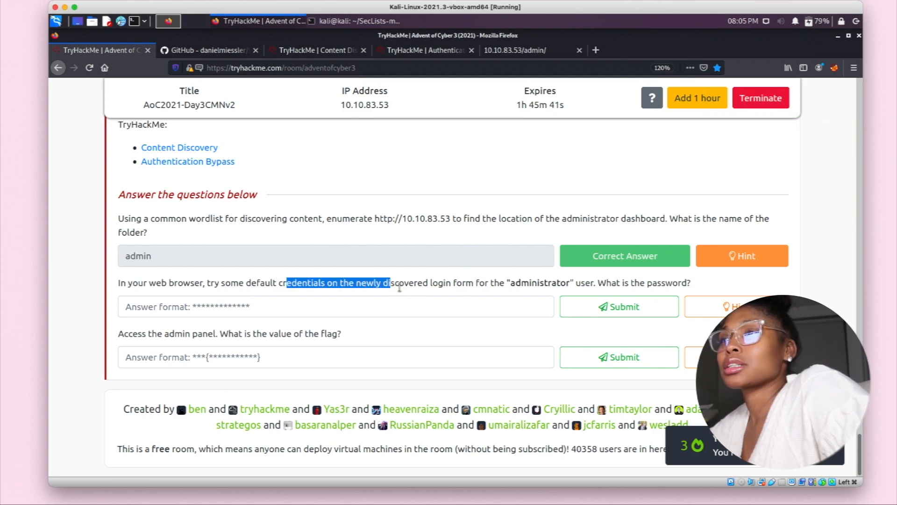
left_click_drag(386, 282, 455, 283)
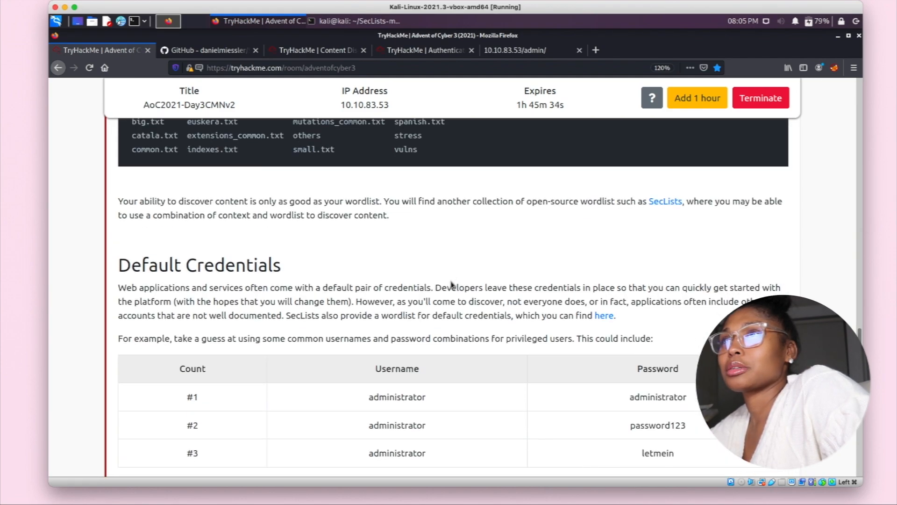
Log in to the Admin Login page as administrator with the default password and dismiss the alert
left_click(515, 50)
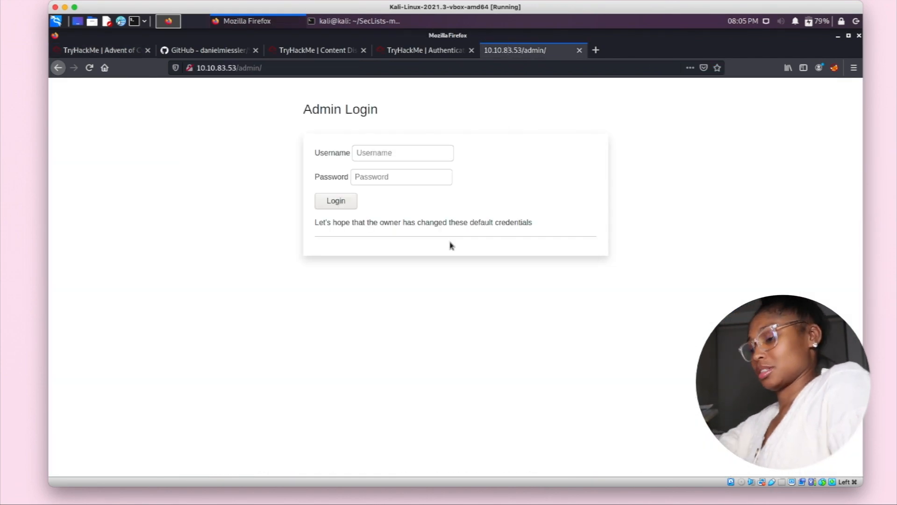
type("administrator")
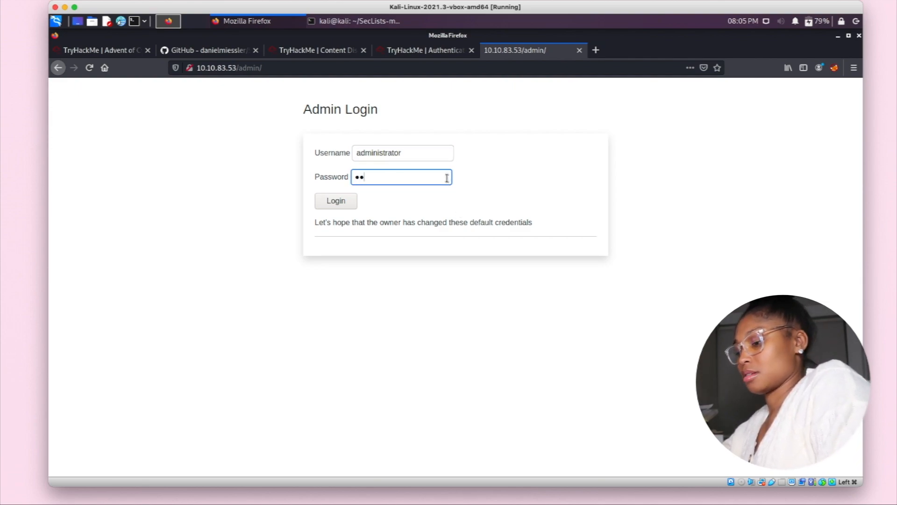
type("password")
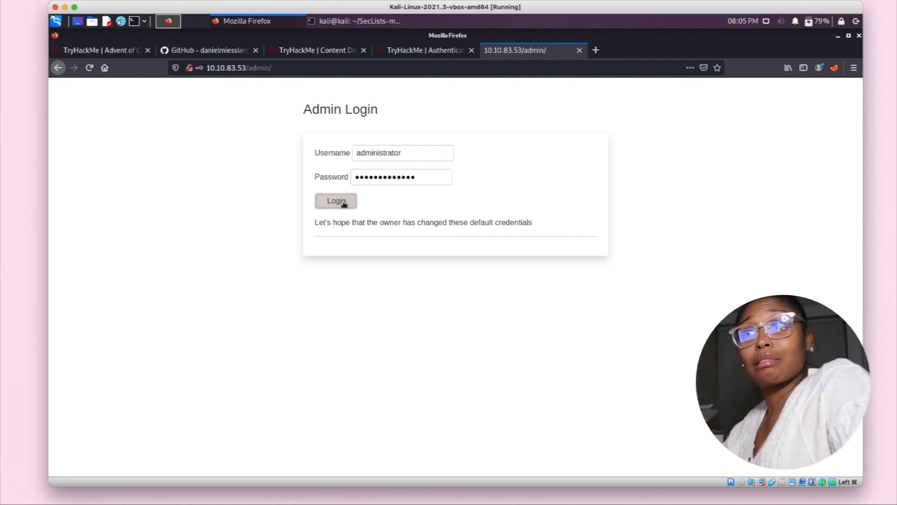
left_click(336, 201)
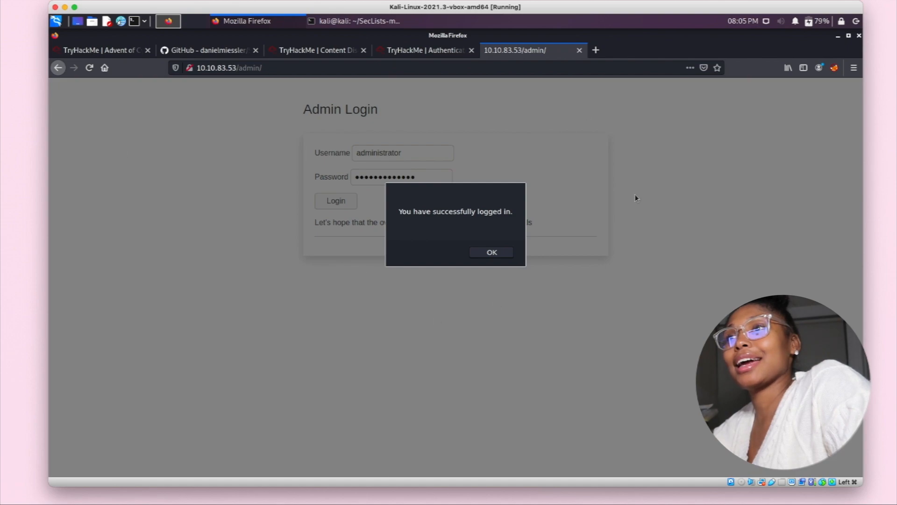
left_click(490, 252)
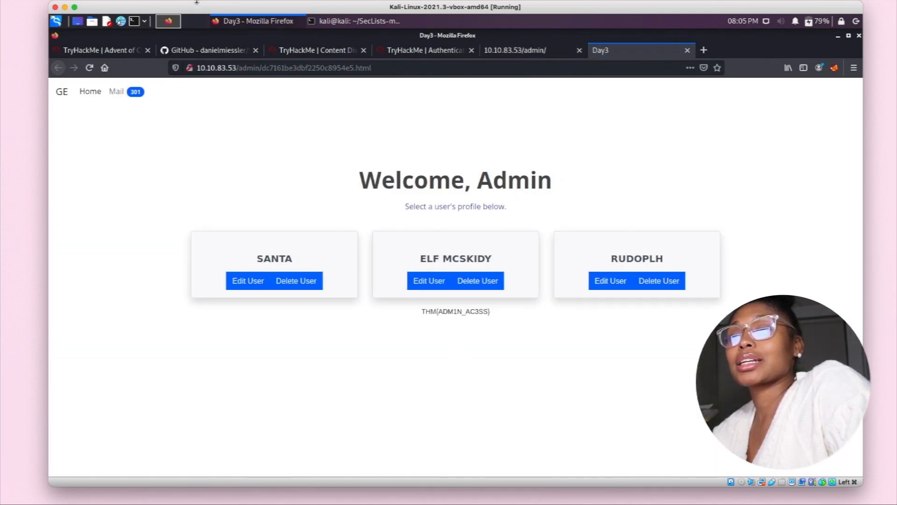
left_click(100, 50)
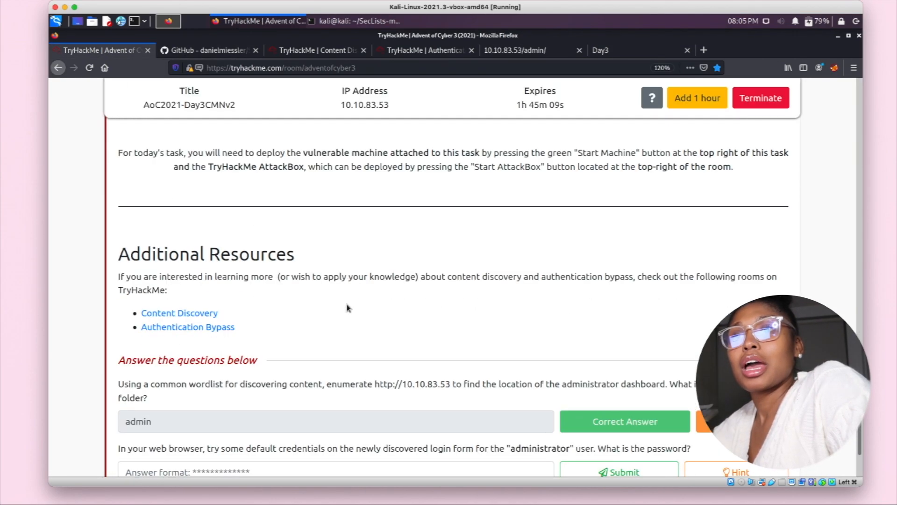
scroll("down", 3)
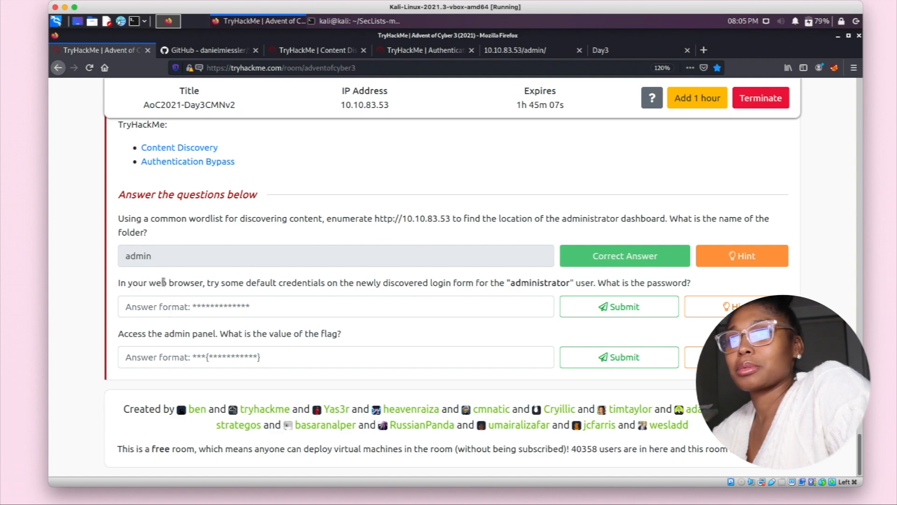
left_click(335, 306)
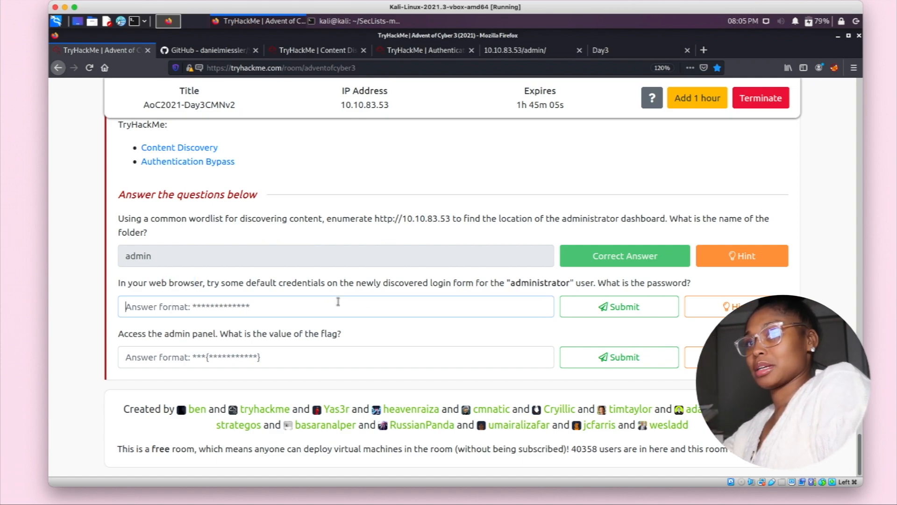
type("administrato")
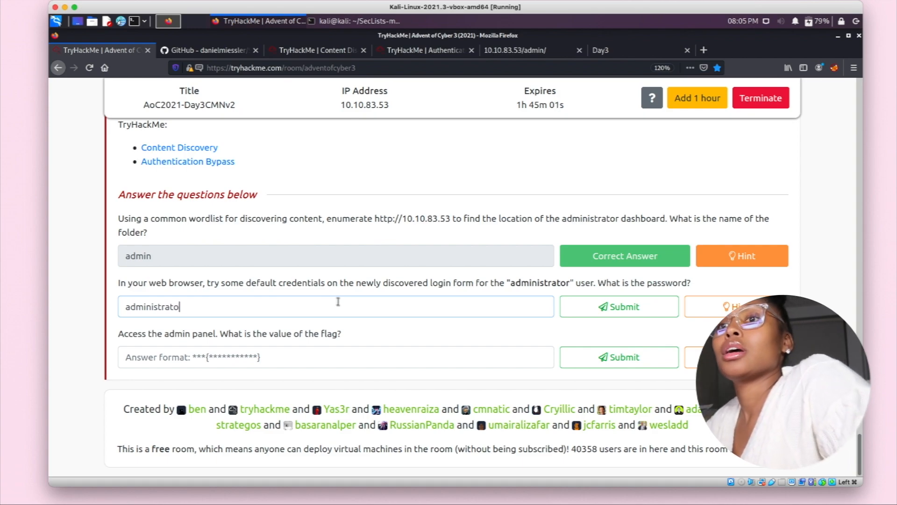
left_click(618, 306)
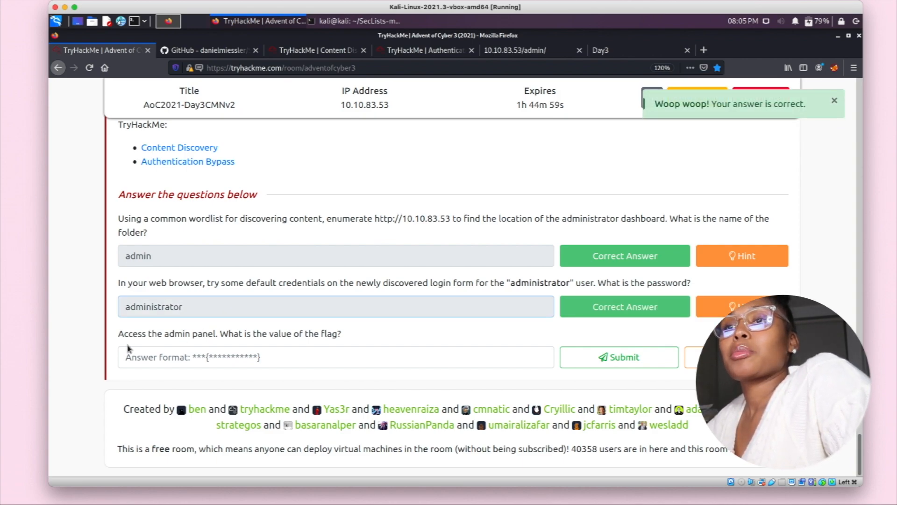
Submit THM{ADM1N_AC3SS} as the flag answer
left_click_drag(132, 334, 320, 333)
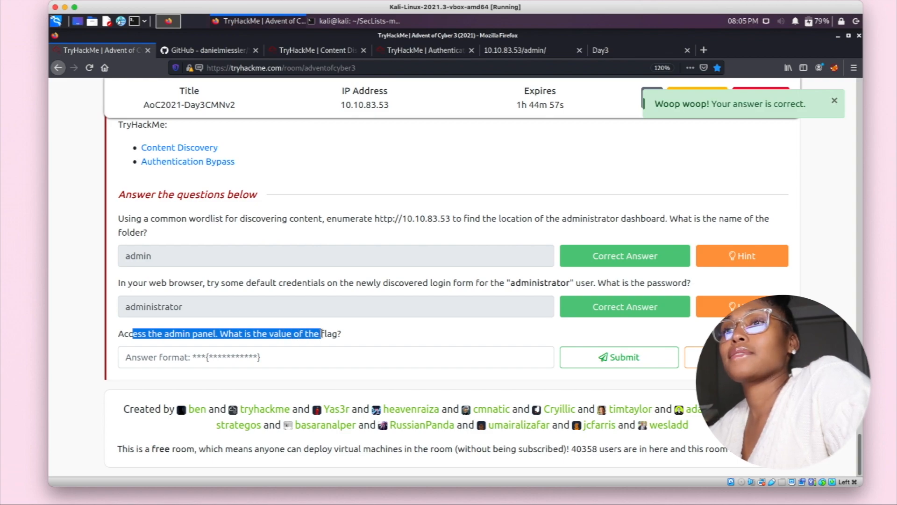
left_click(635, 50)
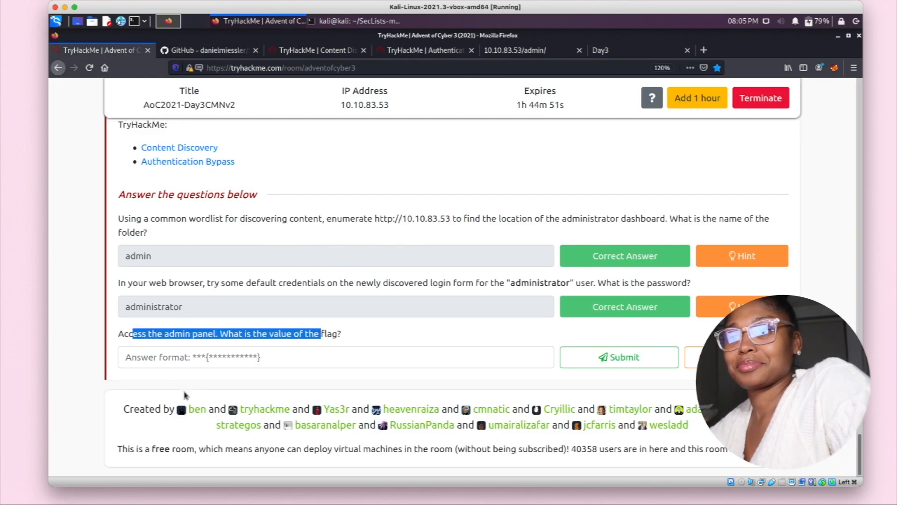
type("THM{ADM1N_AC3SS}")
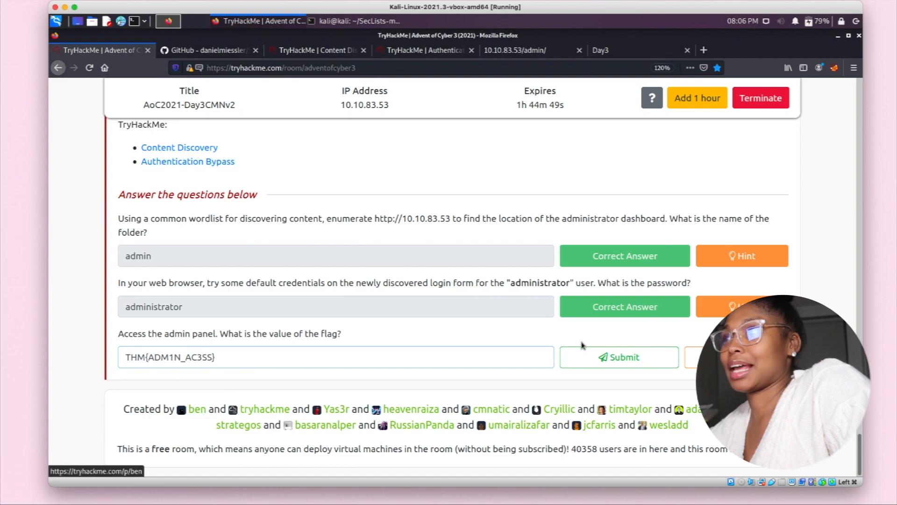
left_click(619, 357)
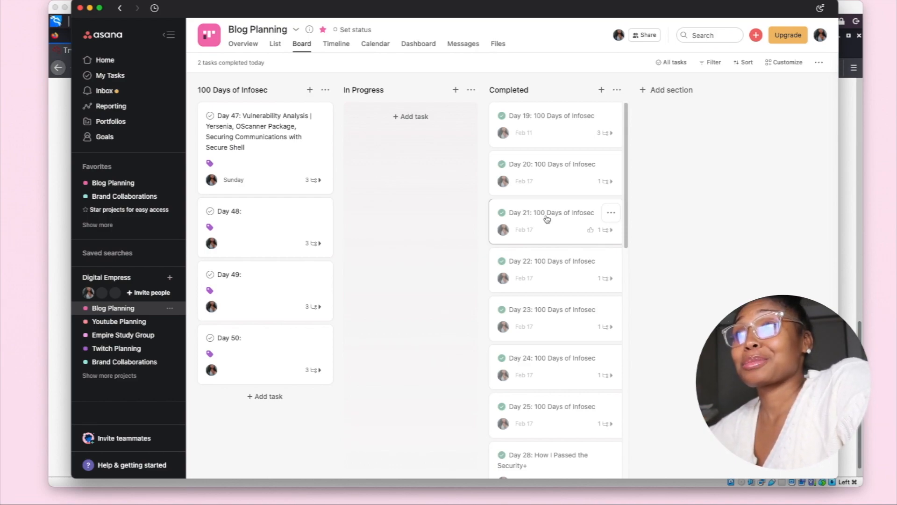
Scroll down the Blog Planning board's Completed column through Day 43
scroll("down", 3)
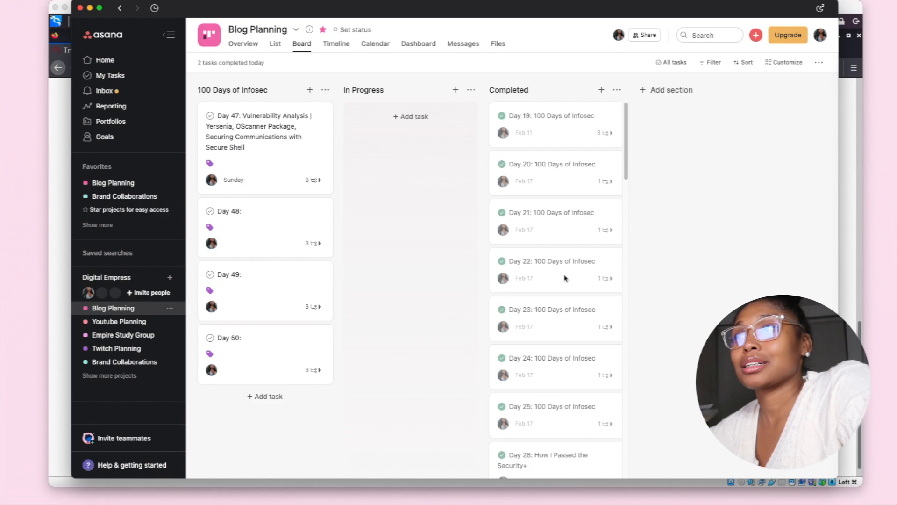
mouse_move(487, 113)
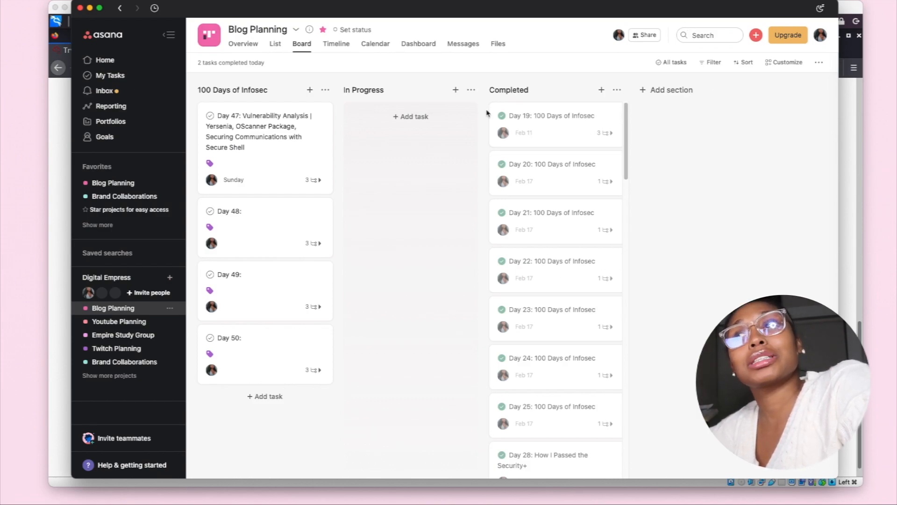
mouse_move(531, 137)
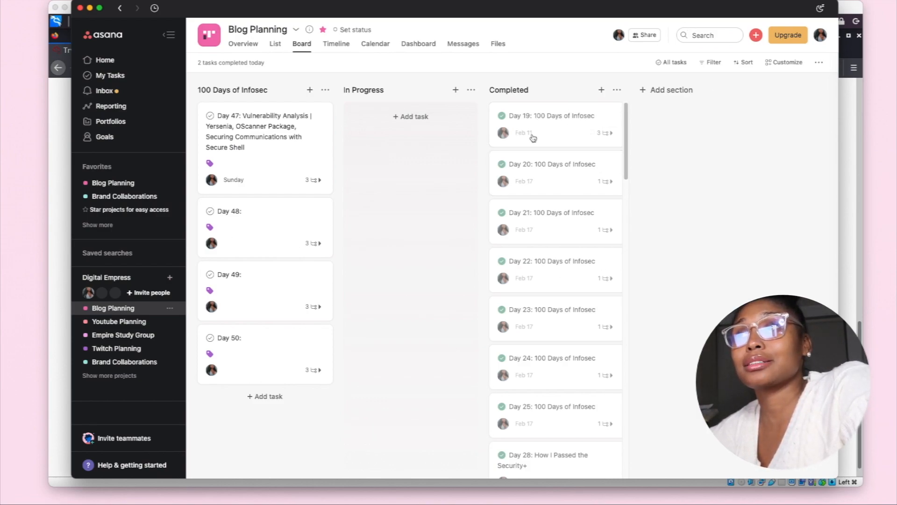
mouse_move(583, 81)
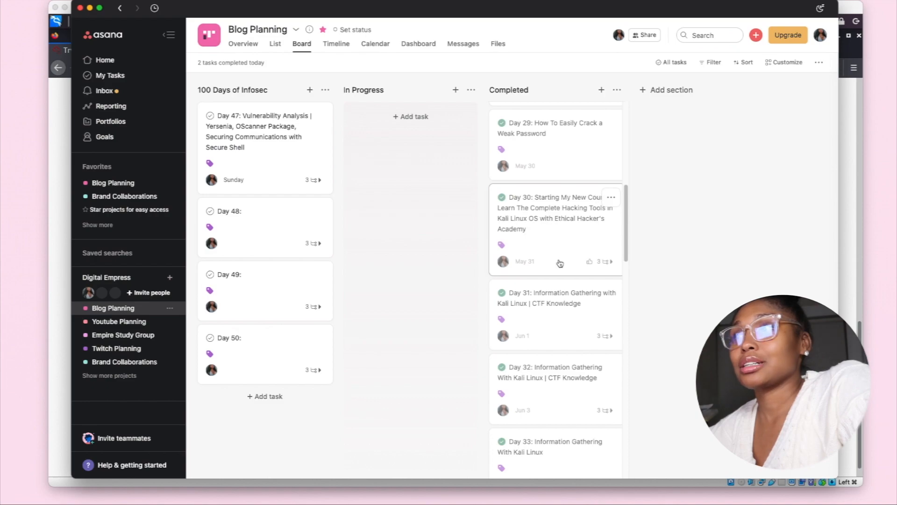
mouse_move(533, 214)
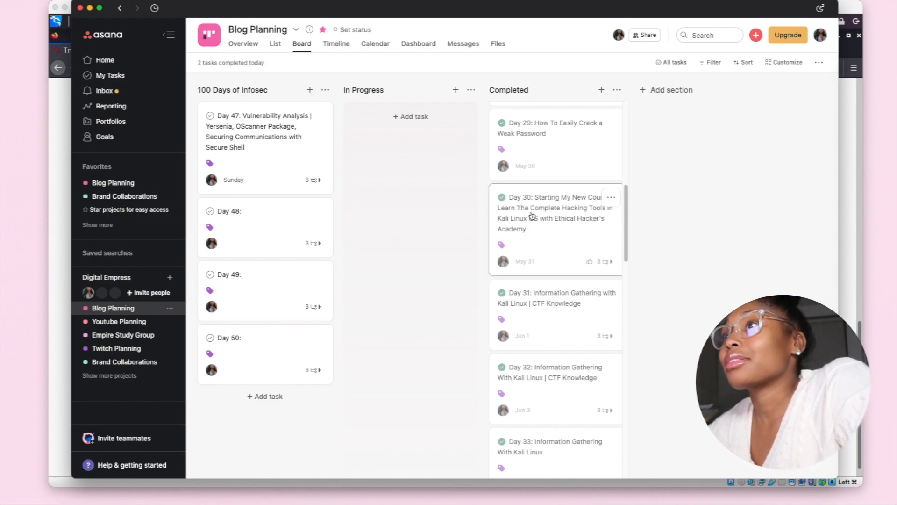
mouse_move(577, 162)
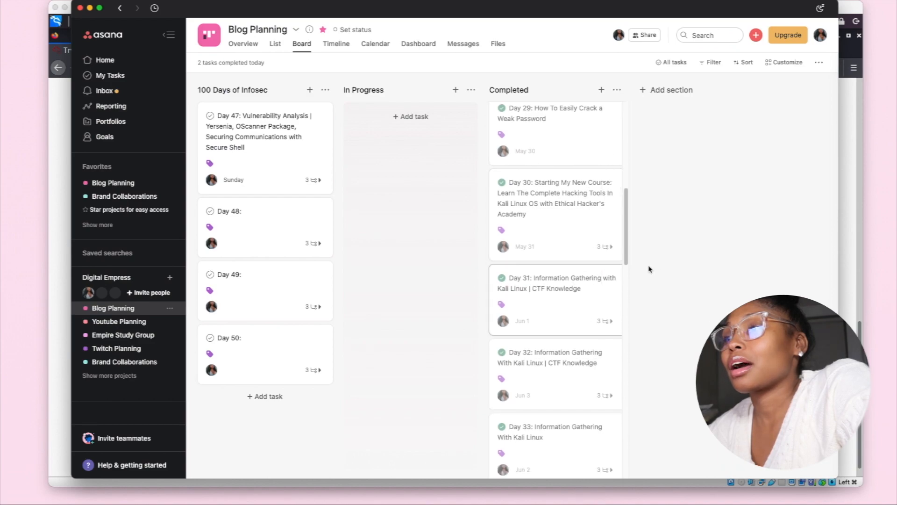
scroll("down", 3)
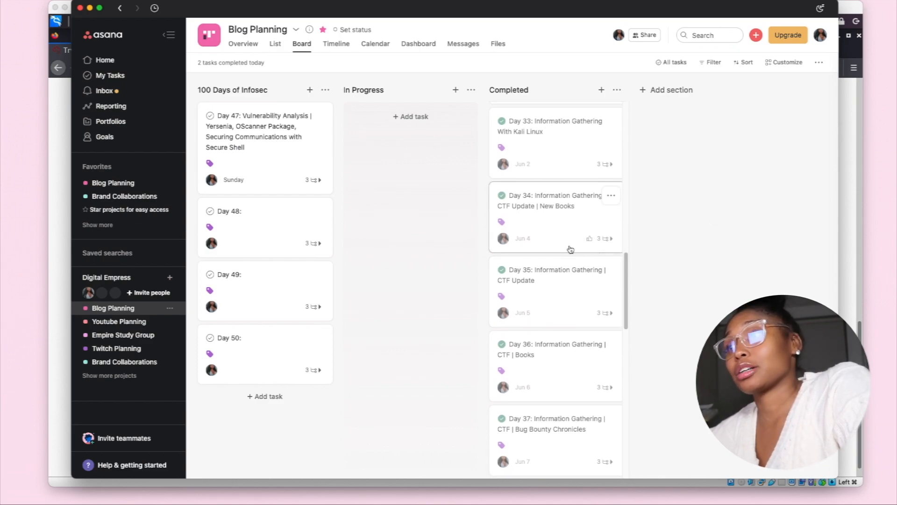
scroll("down", 3)
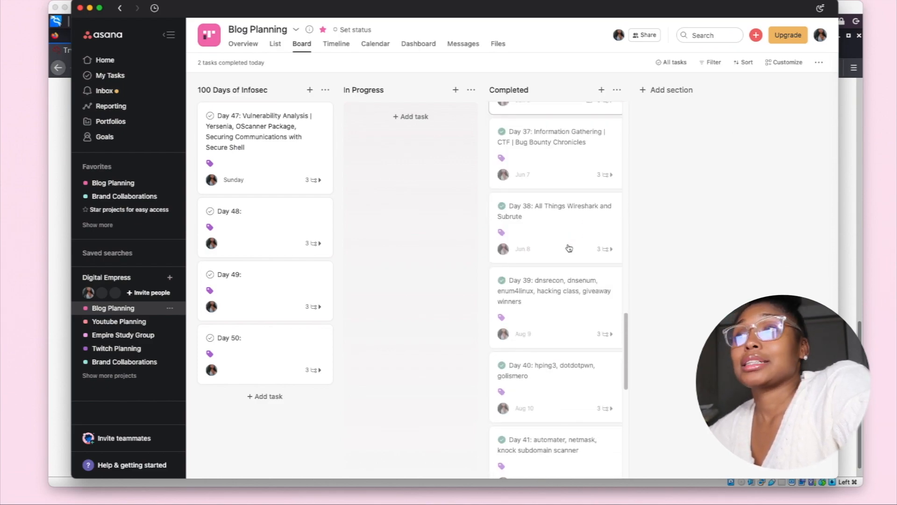
scroll("down", 3)
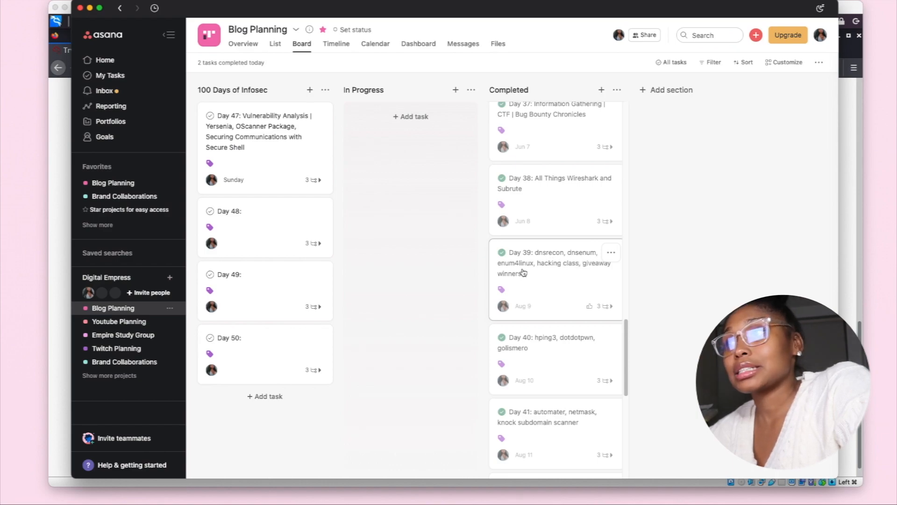
mouse_move(589, 273)
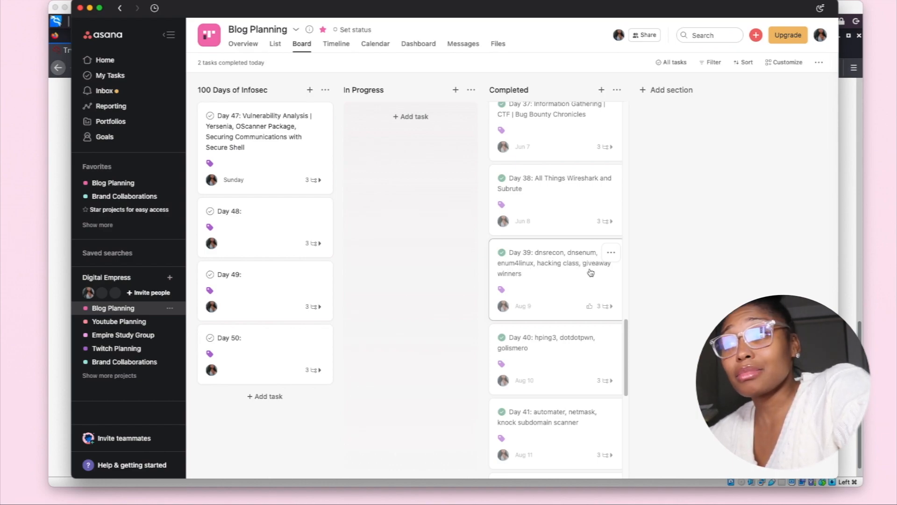
scroll("down", 3)
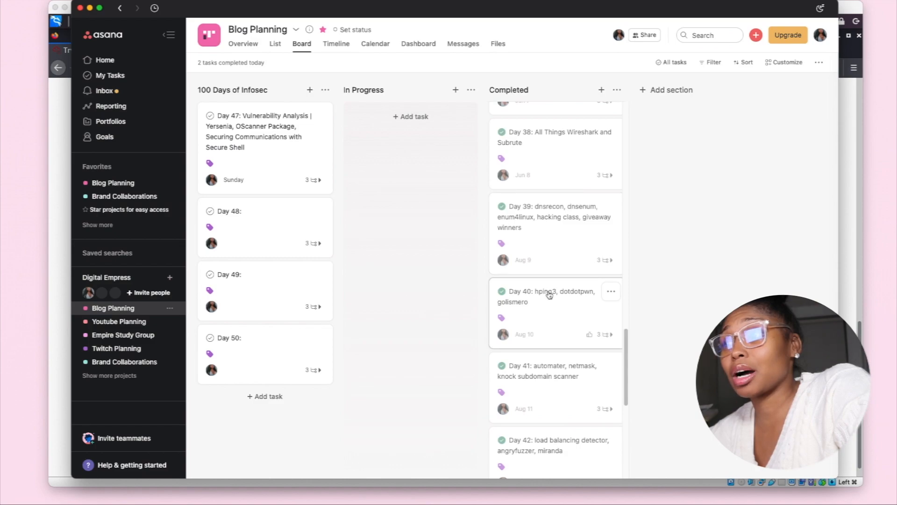
scroll("down", 3)
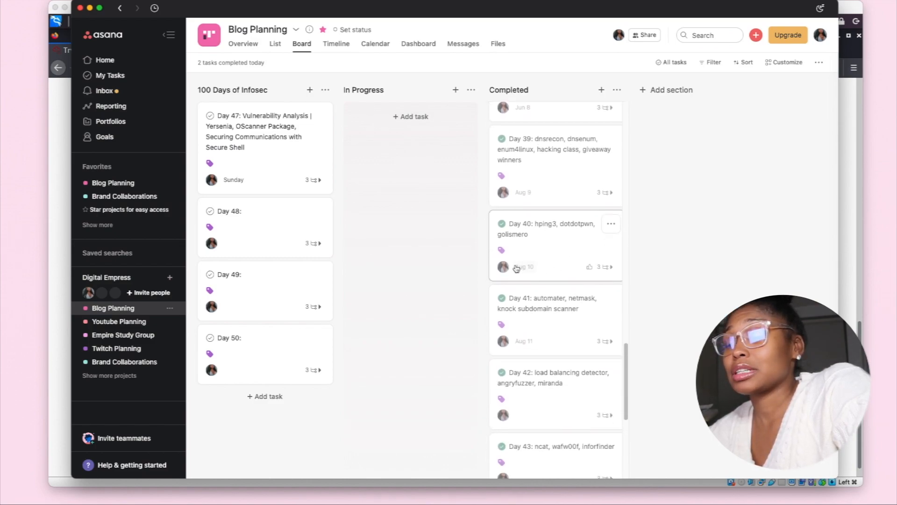
scroll("down", 3)
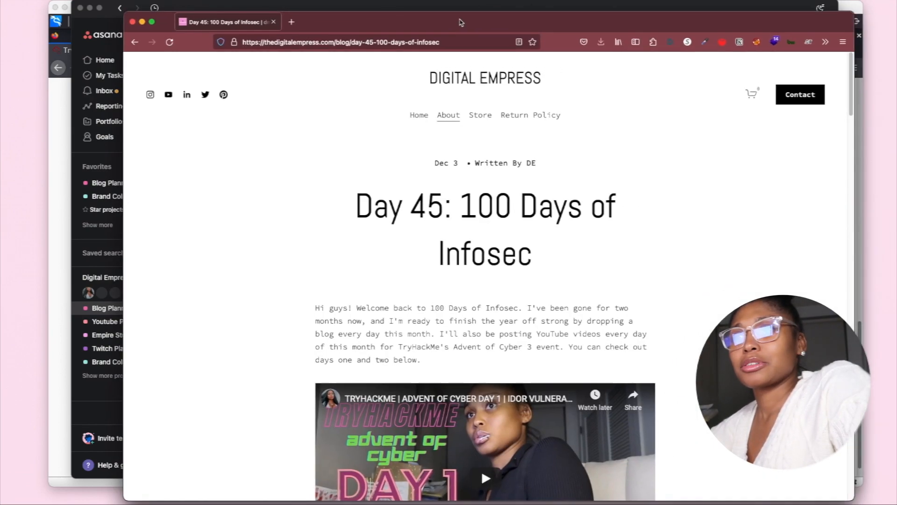
Scroll the Day 45 post down to the Admin Panel Finder section and its example output
scroll("down", 3)
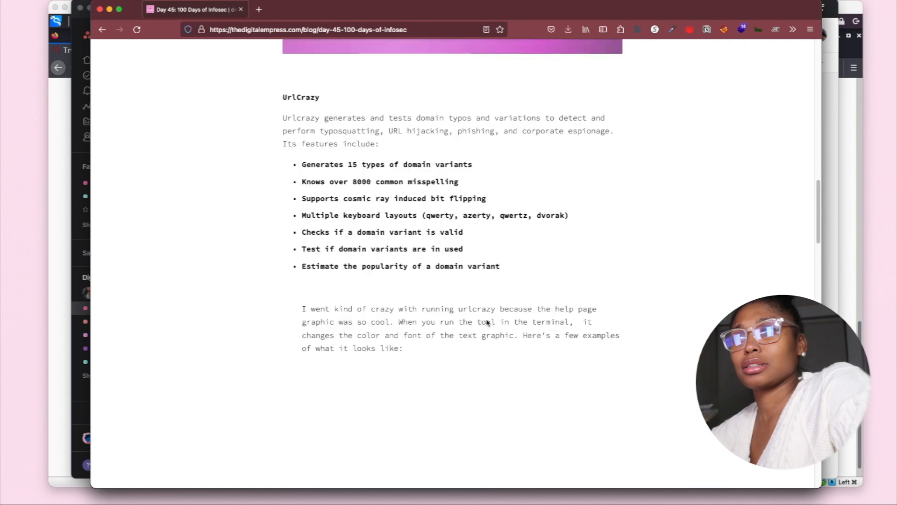
scroll("down", 3)
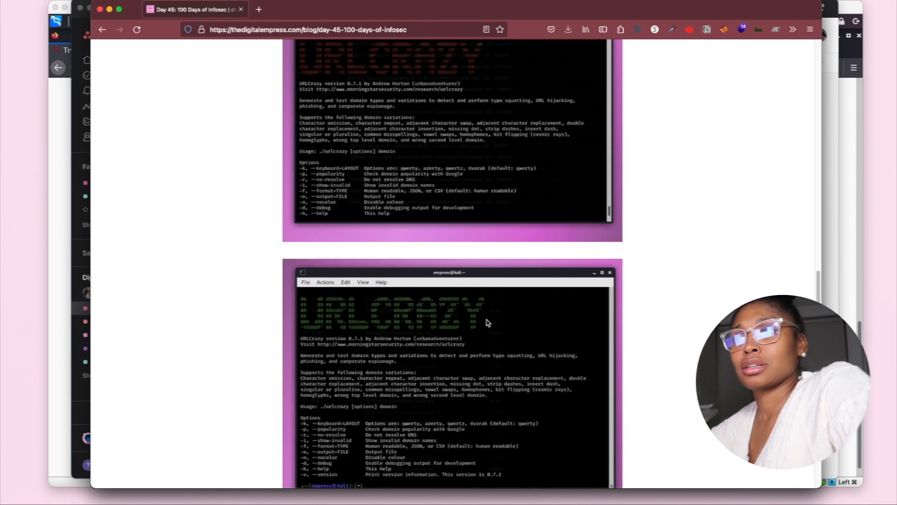
scroll("down", 3)
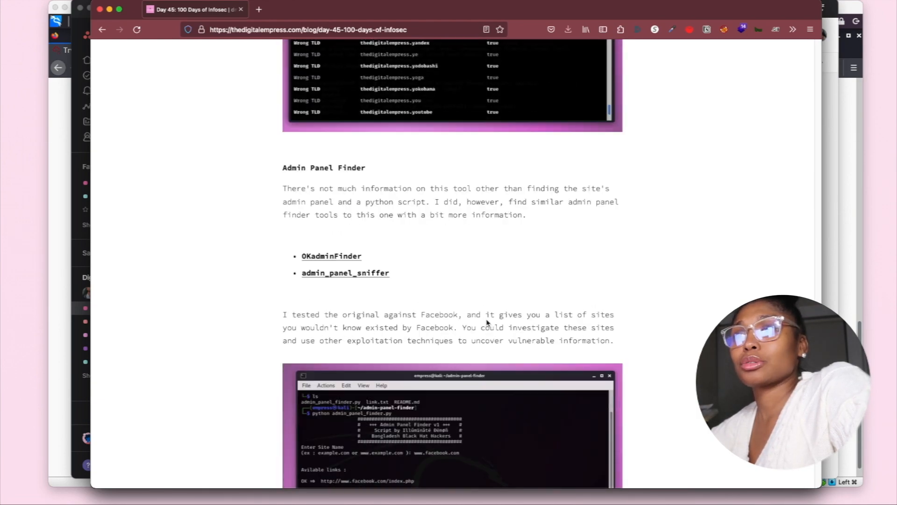
scroll("down", 3)
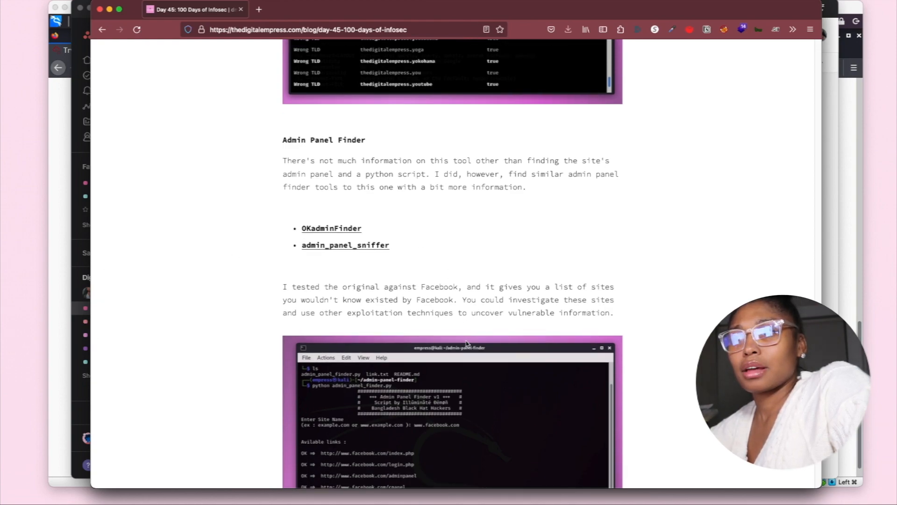
scroll("down", 3)
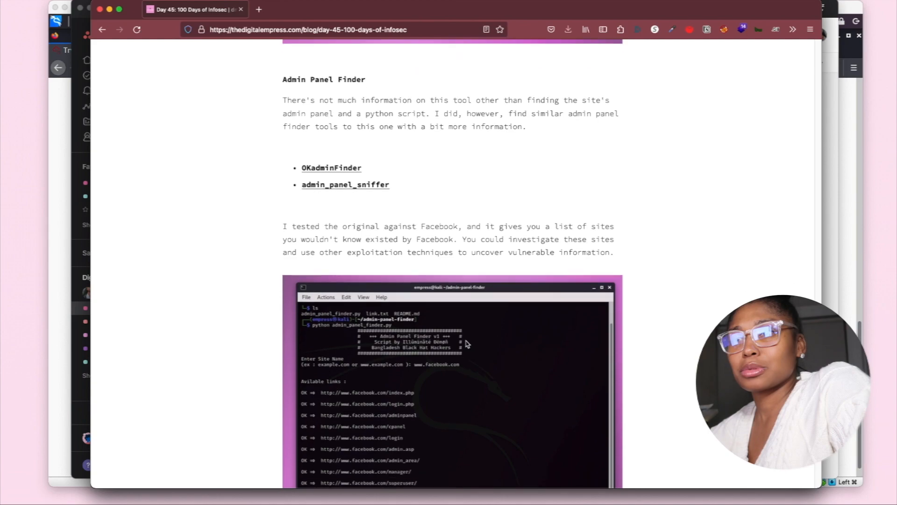
scroll("down", 3)
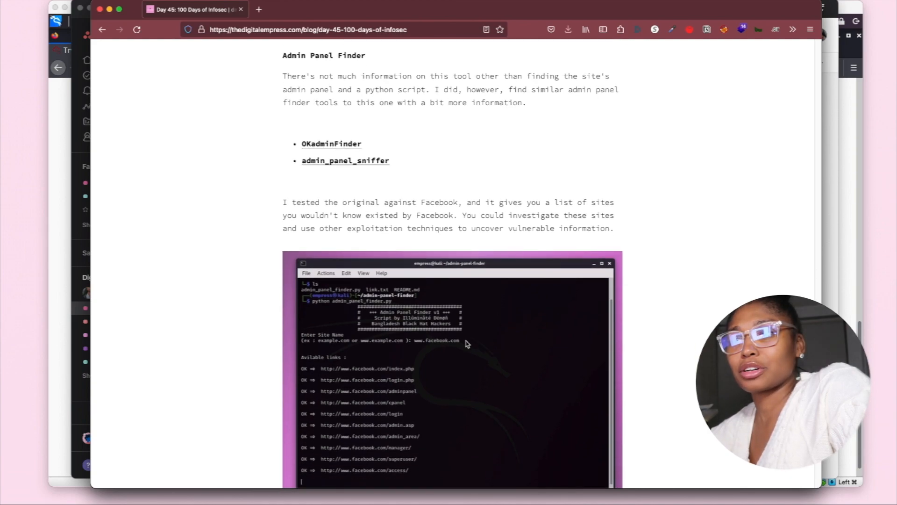
scroll("down", 3)
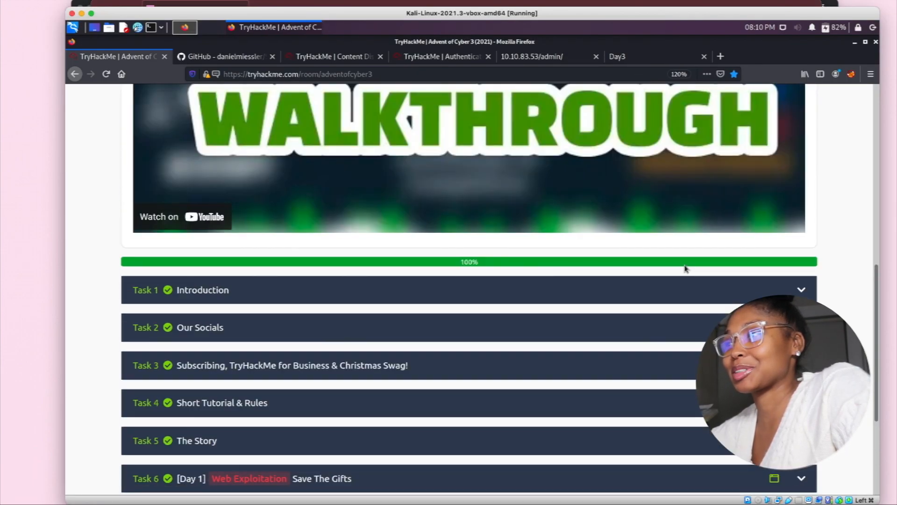
Clear the terminal and sudo git clone the pasted admin-panel-finder repository URL into the home folder
scroll("down", 3)
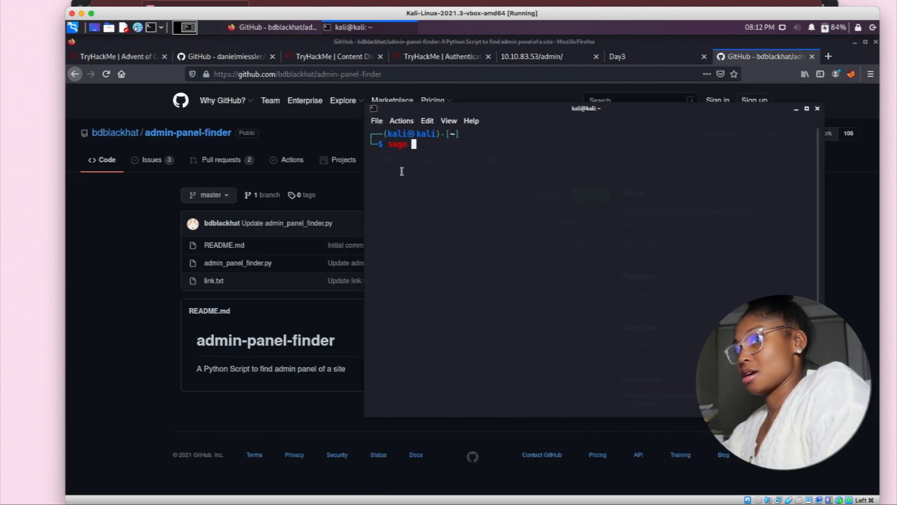
type("clear")
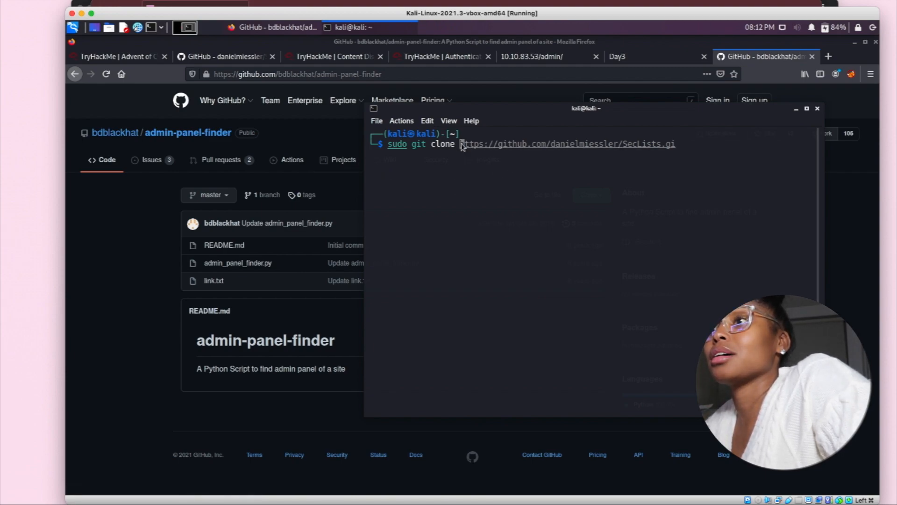
right_click(461, 146)
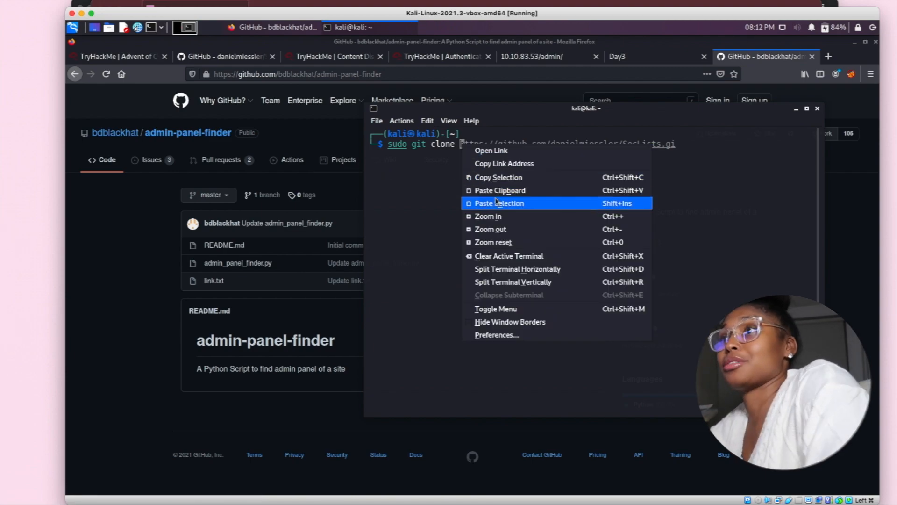
left_click(499, 202)
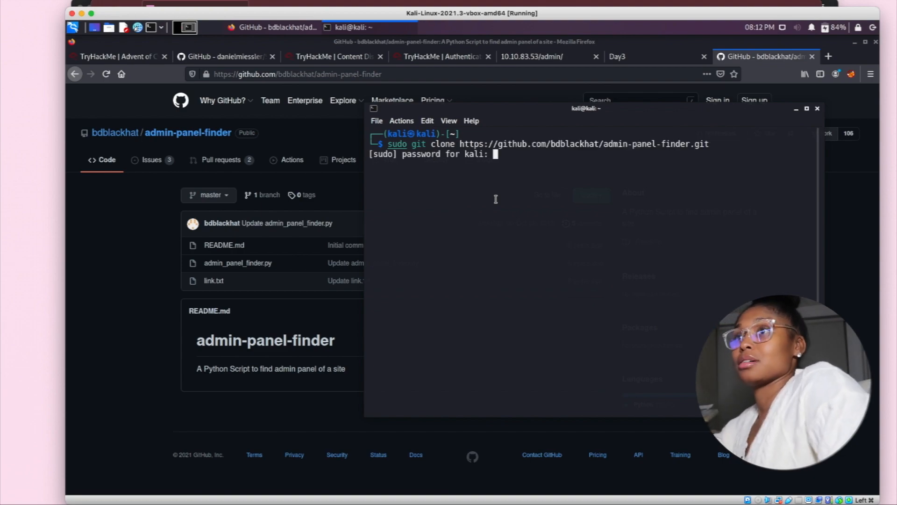
key("Return")
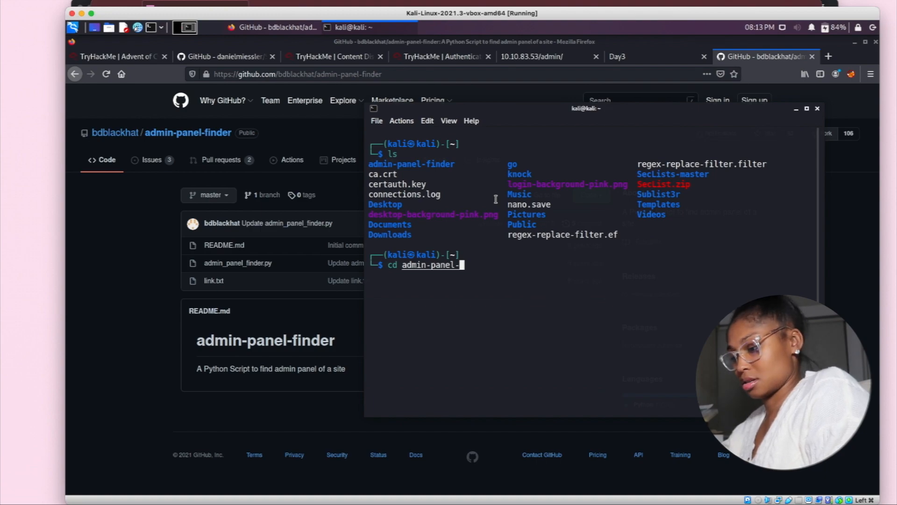
Run the Python finder script from the terminal, then open a discovered /admin link in Firefox
type("python sublist3r.py airdesk.com")
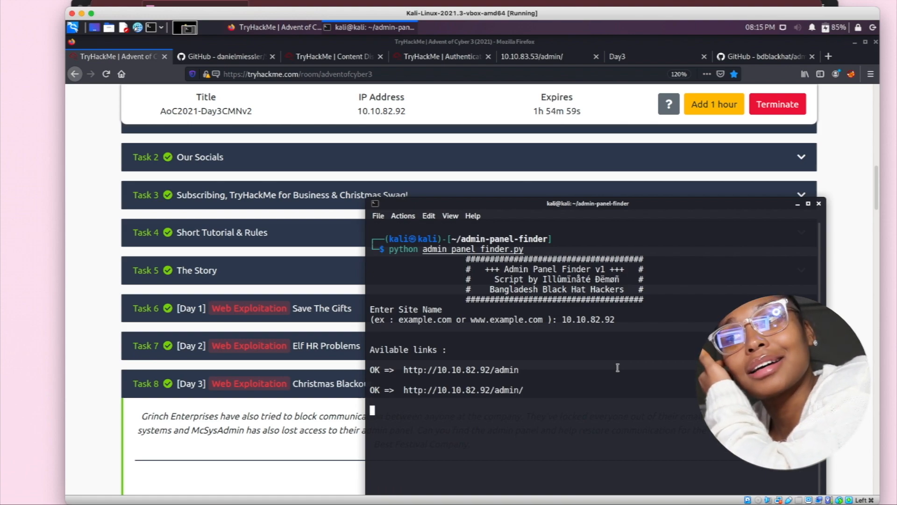
right_click(460, 369)
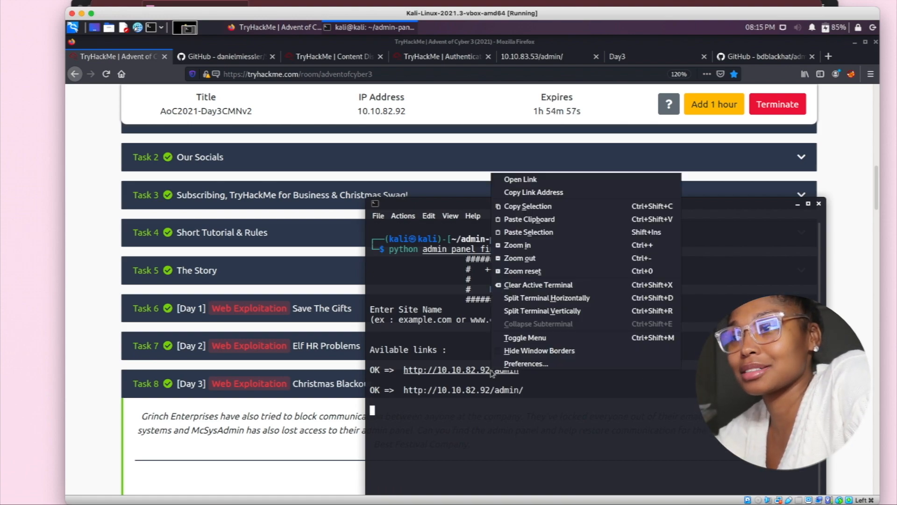
left_click(520, 179)
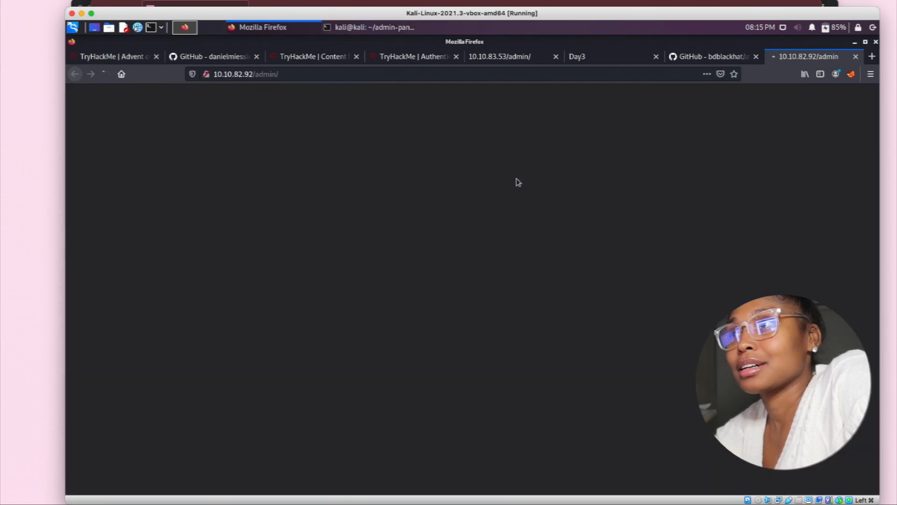